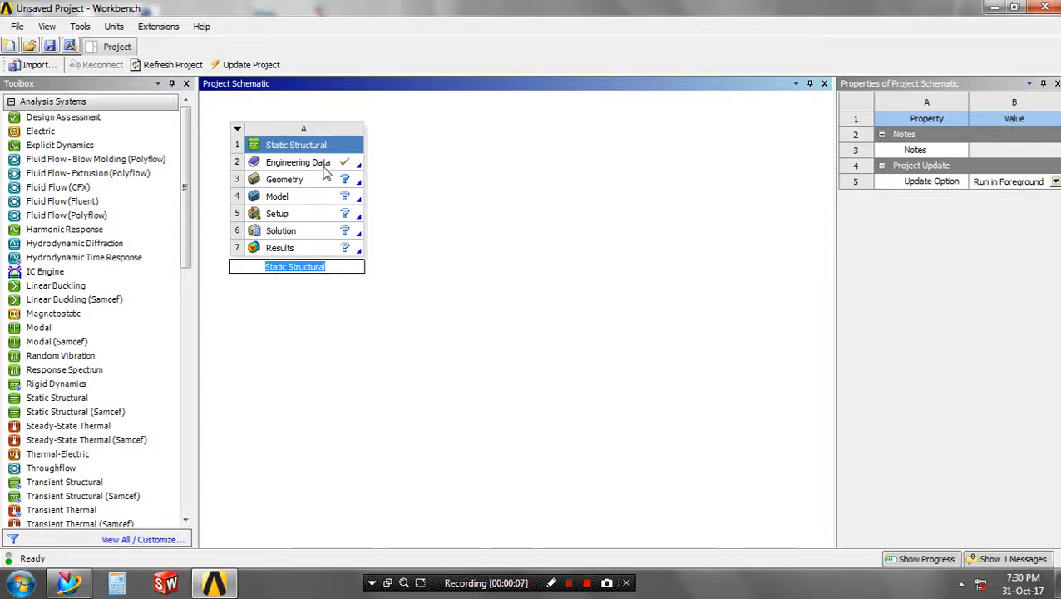
- Open the project's Engineering Data and browse the General Materials library for extra materials
double_click(298, 162)
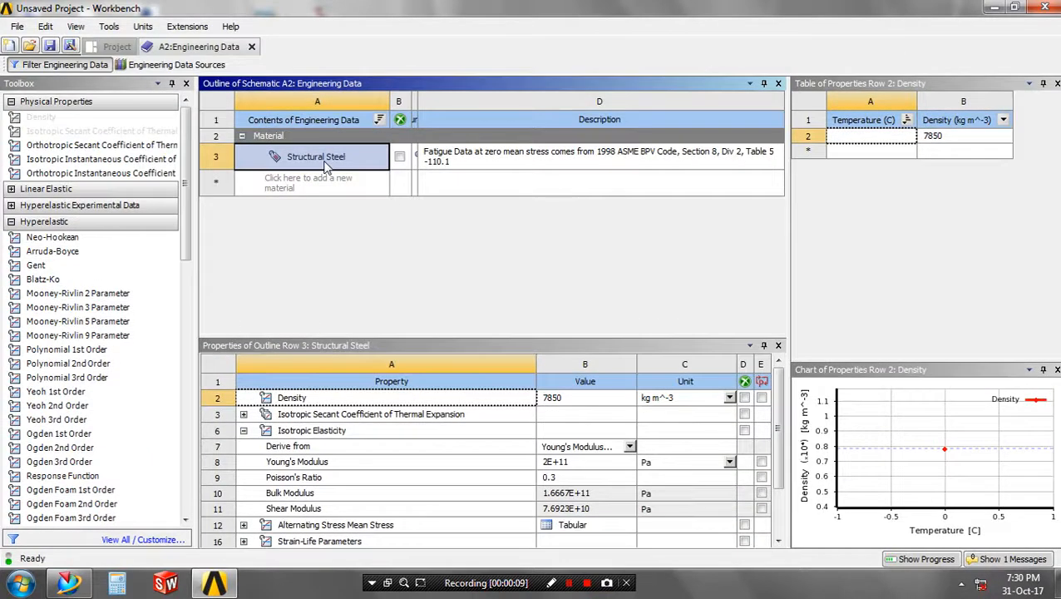
left_click(175, 64)
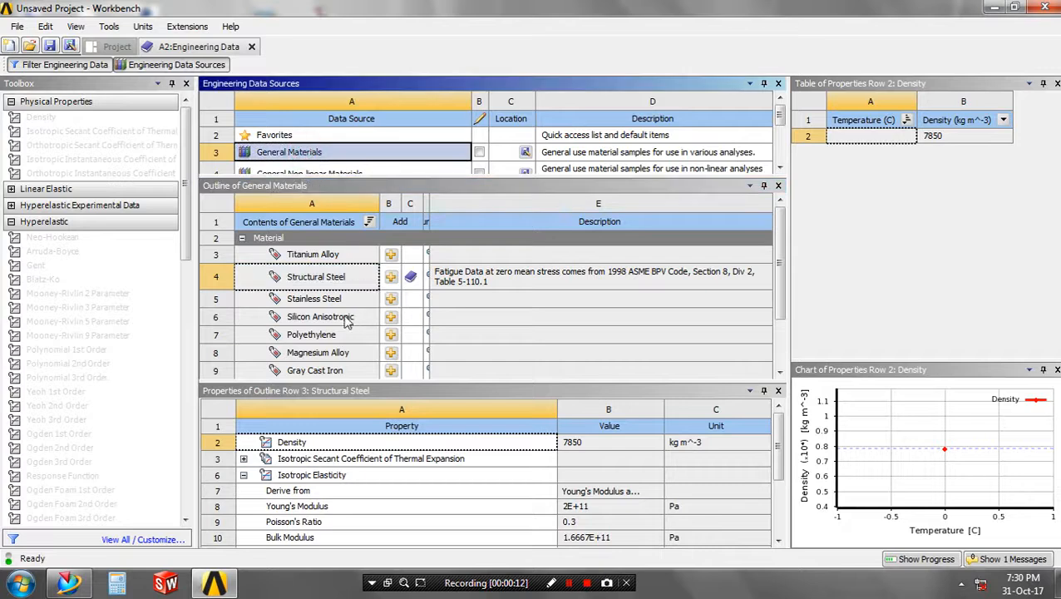
mouse_move(391, 335)
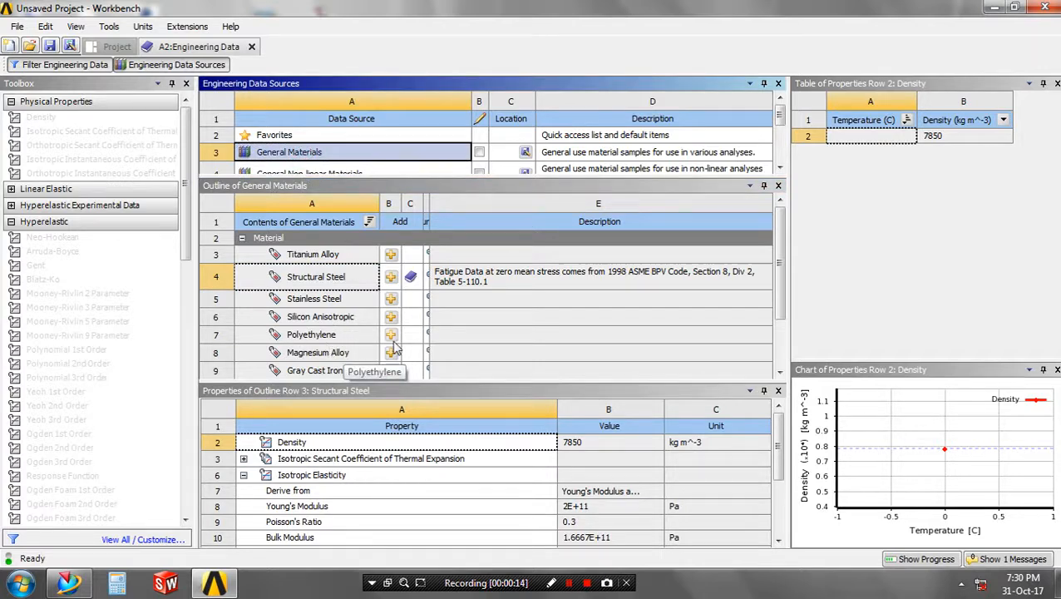
scroll("down", 3)
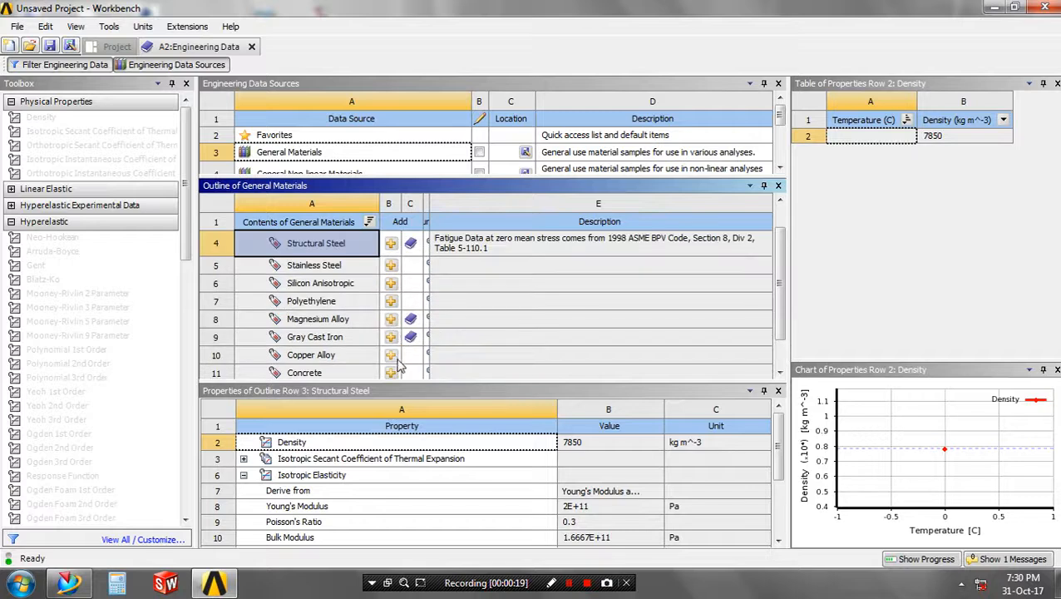
mouse_move(266, 141)
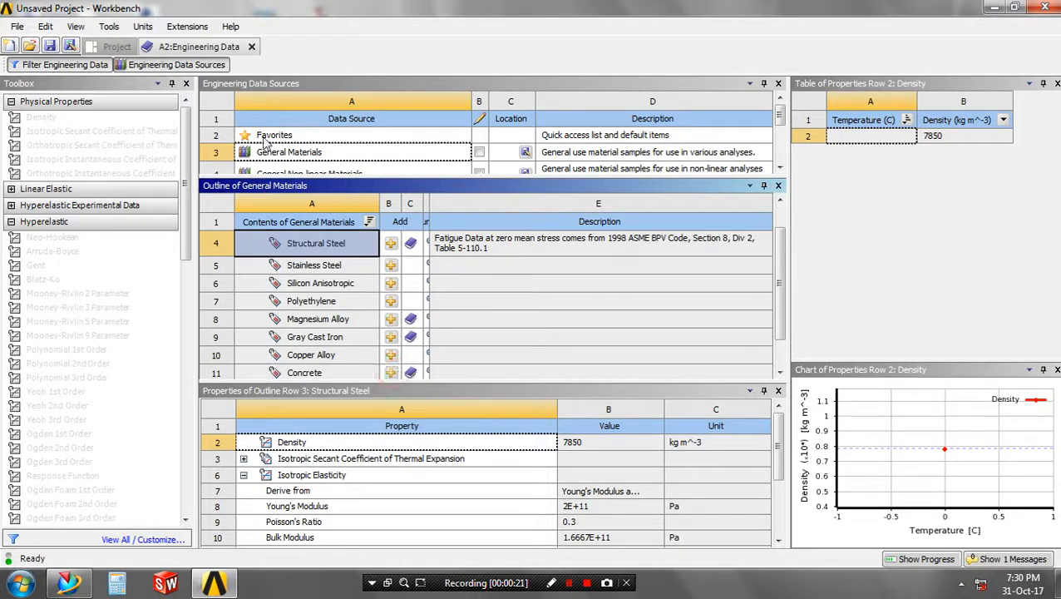
- Return to the project schematic and launch DesignModeler from the Geometry cell
left_click(116, 46)
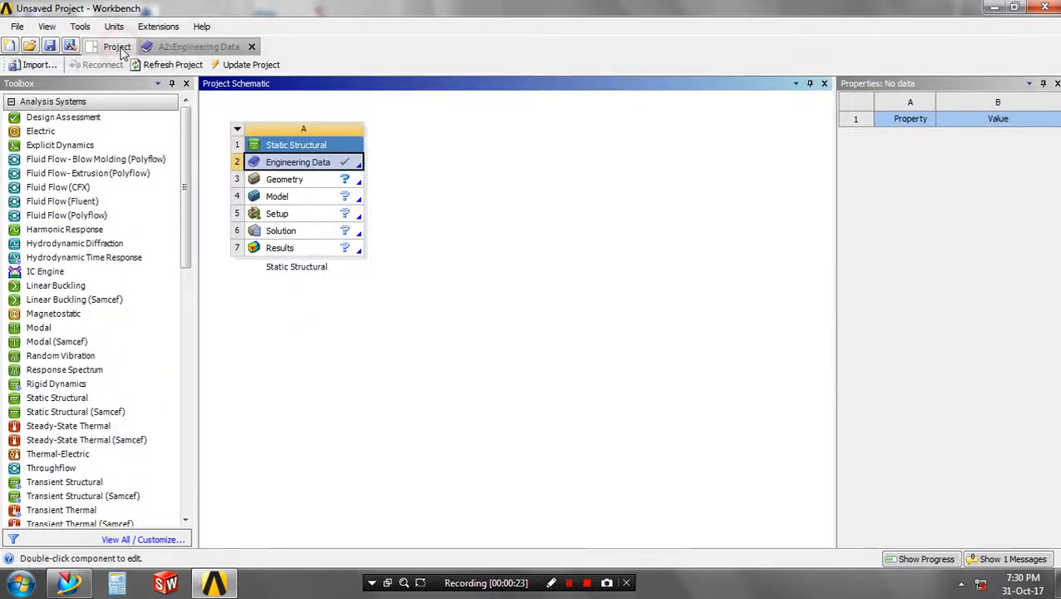
left_click(284, 178)
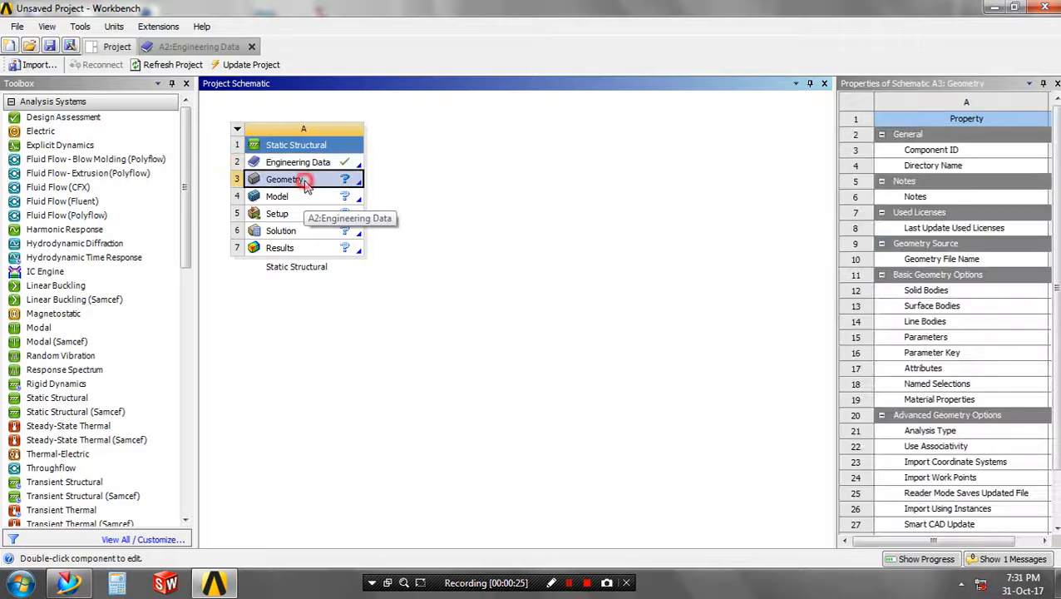
double_click(284, 179)
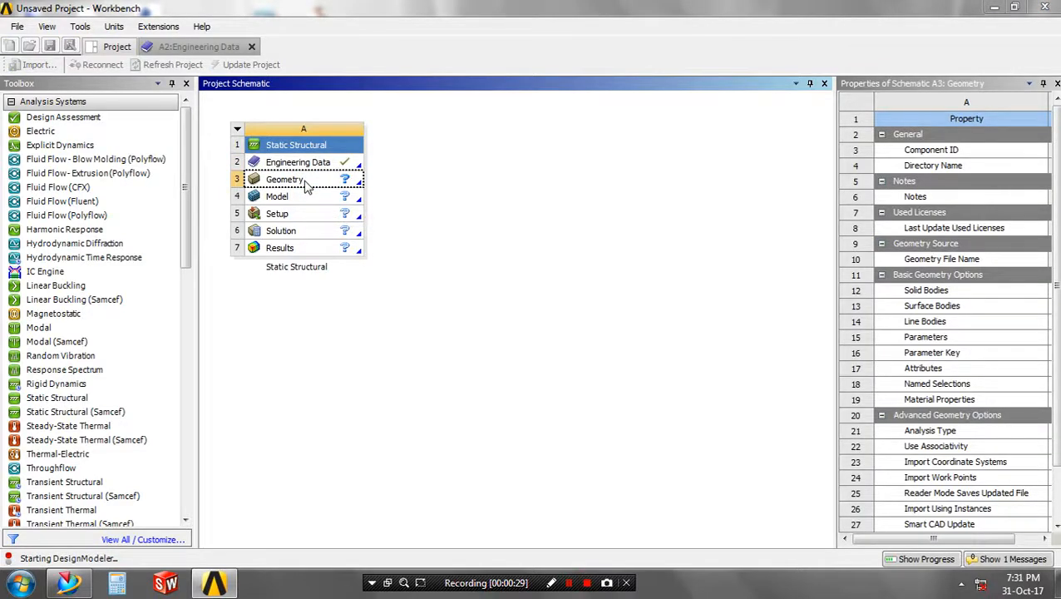
- Look at the XY plane and sketch a rectangle with two circles and an oval slot
double_click(285, 179)
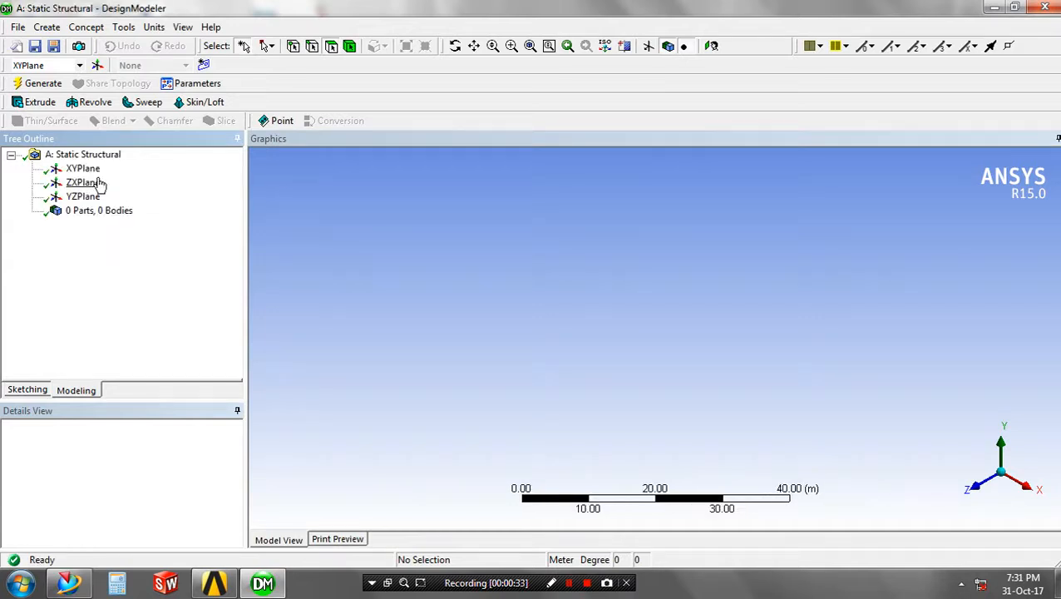
right_click(82, 168)
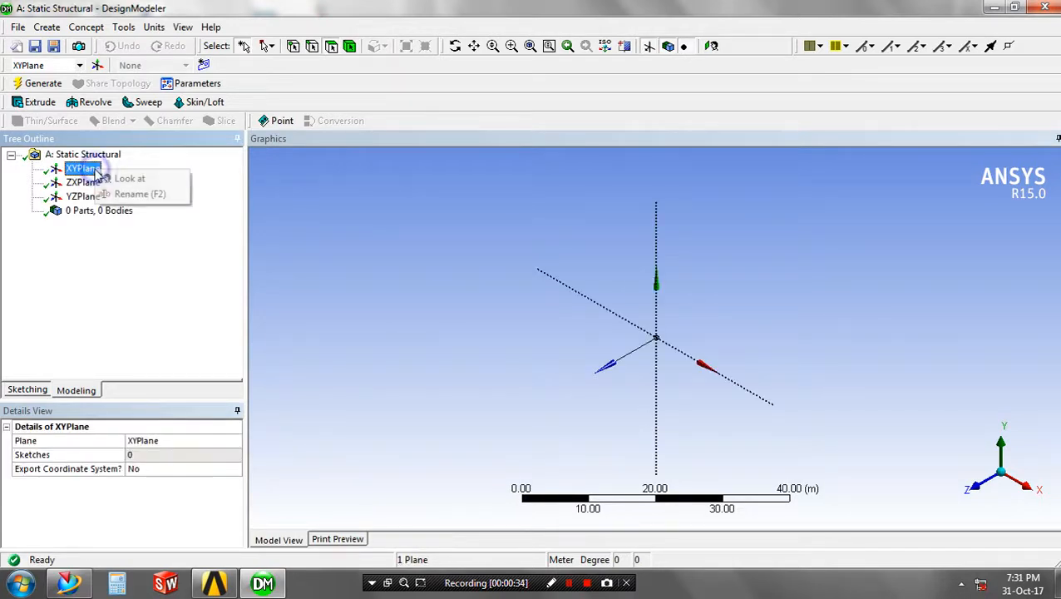
left_click(129, 178)
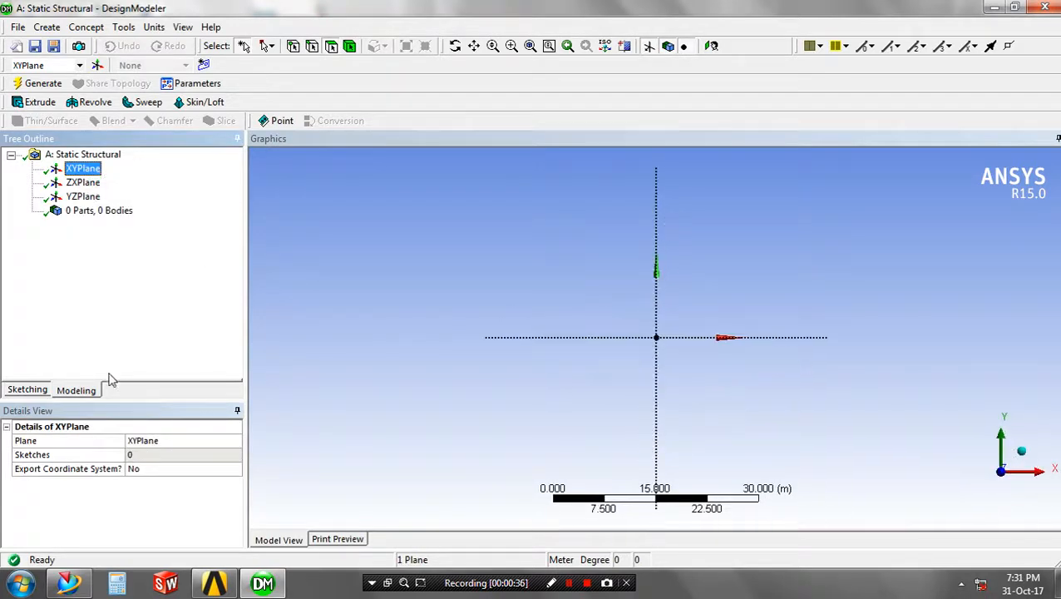
left_click(26, 389)
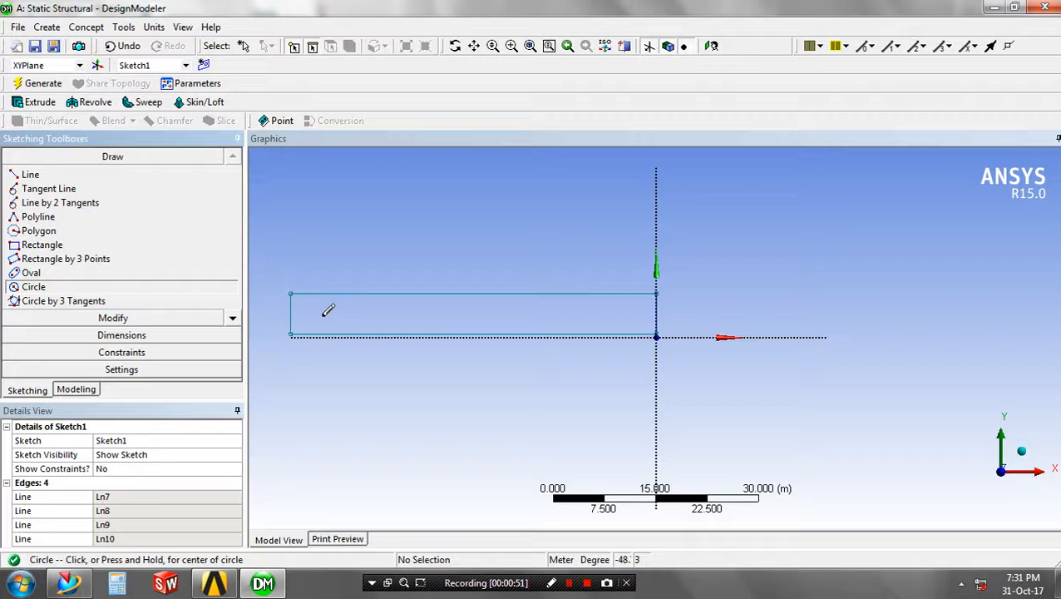
left_click(322, 316)
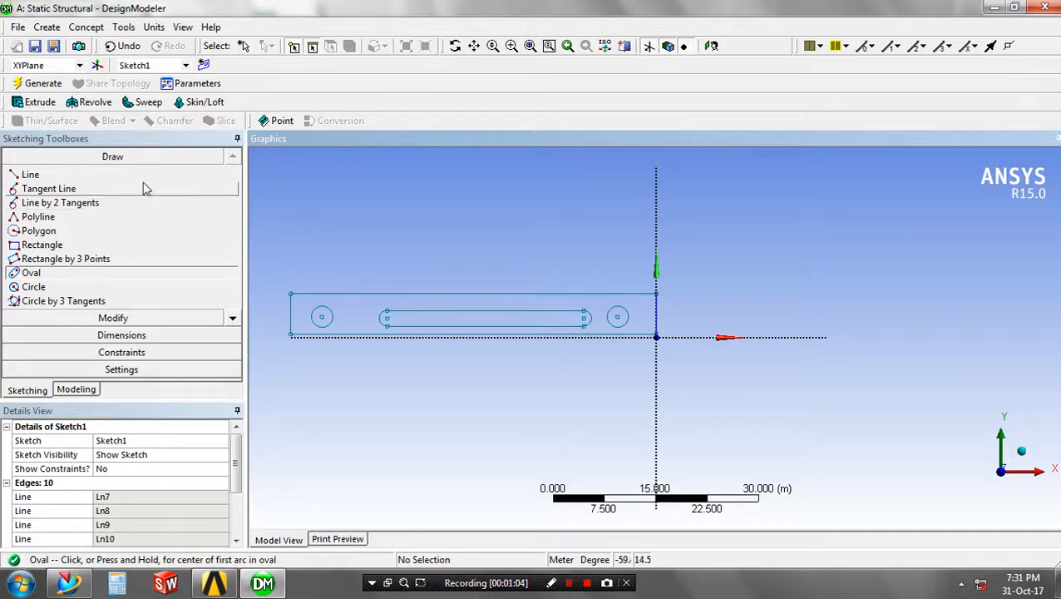
- Extrude Sketch1 to a 3 m depth and generate the solid
left_click(39, 101)
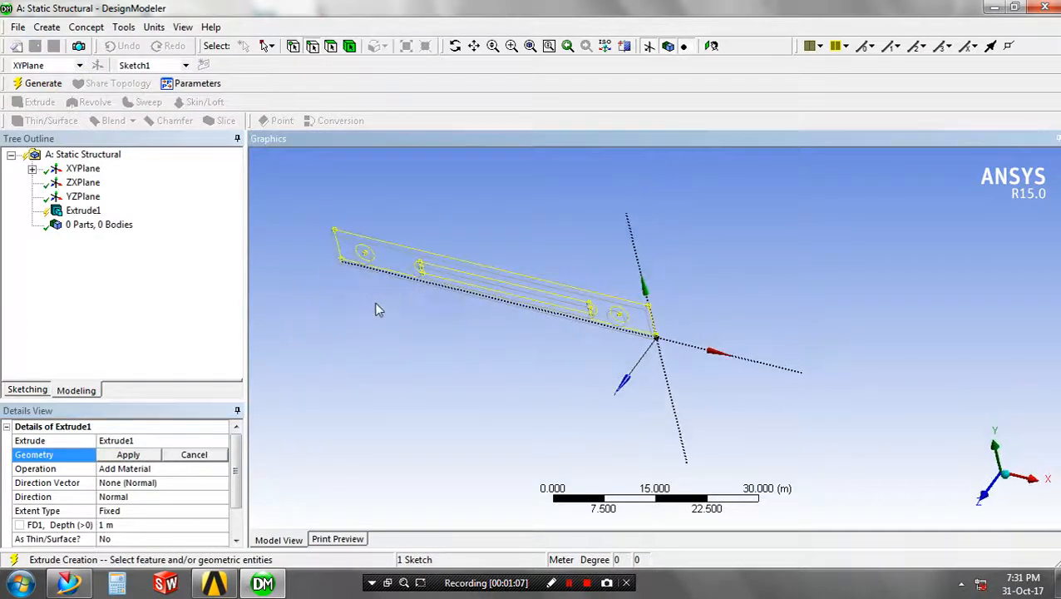
left_click(129, 455)
type("3")
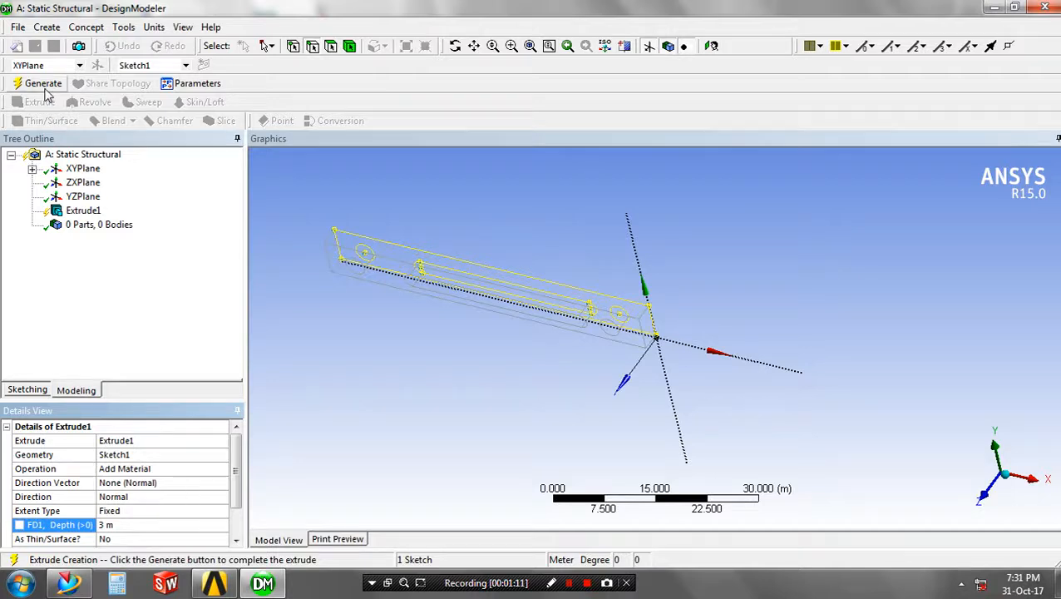
left_click(44, 83)
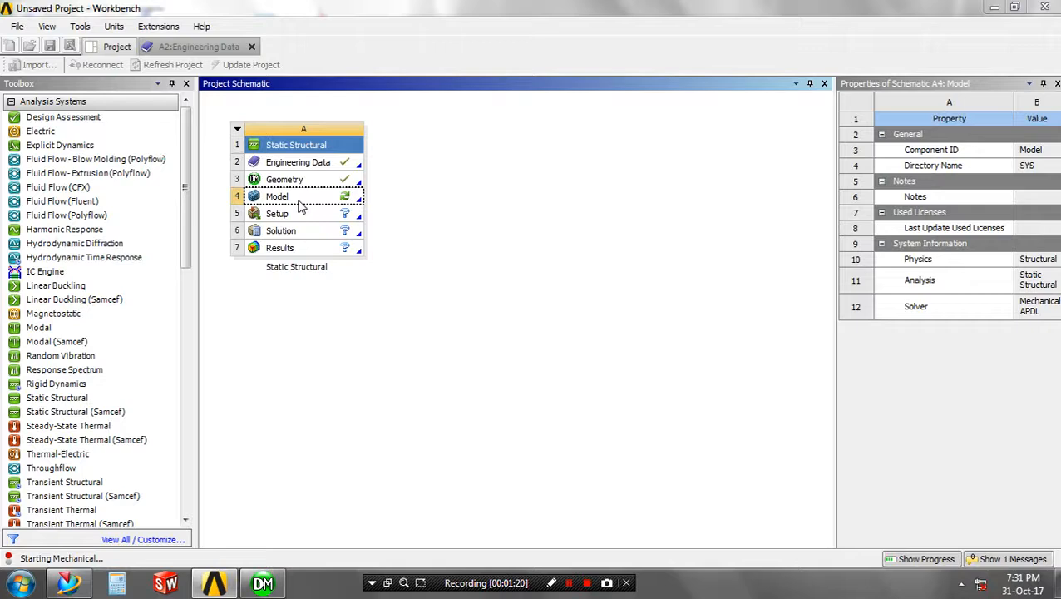
- Open the model in Mechanical and assign Gray Cast Iron to the bar's solid body
double_click(277, 196)
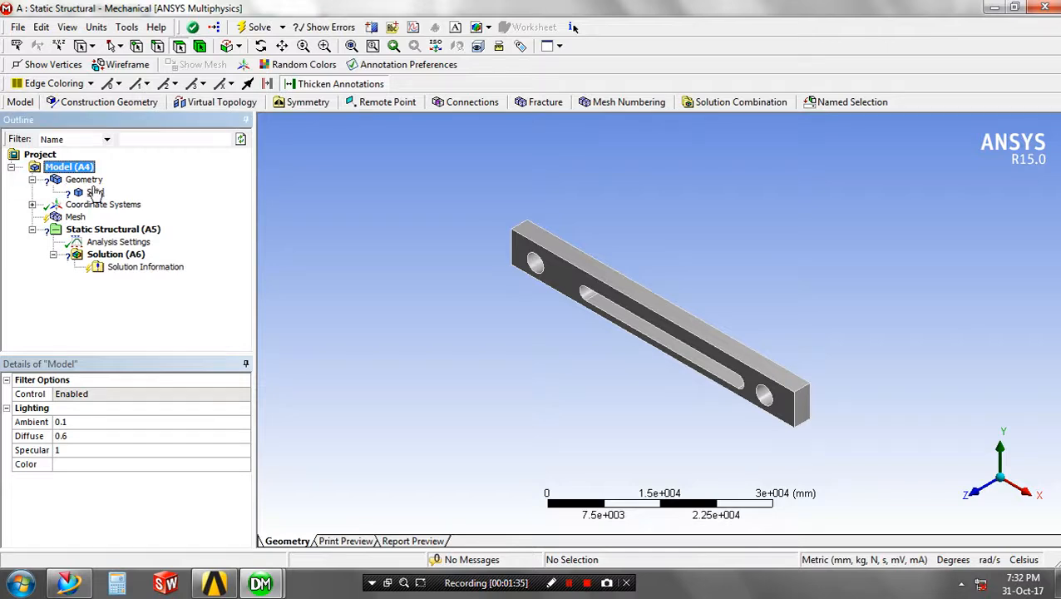
left_click(94, 191)
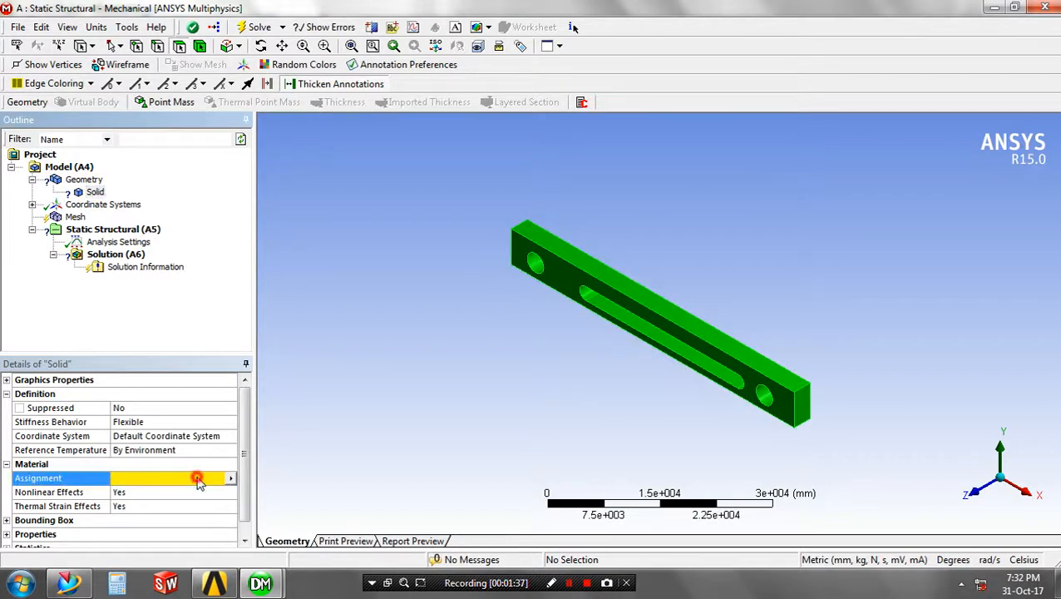
left_click(197, 477)
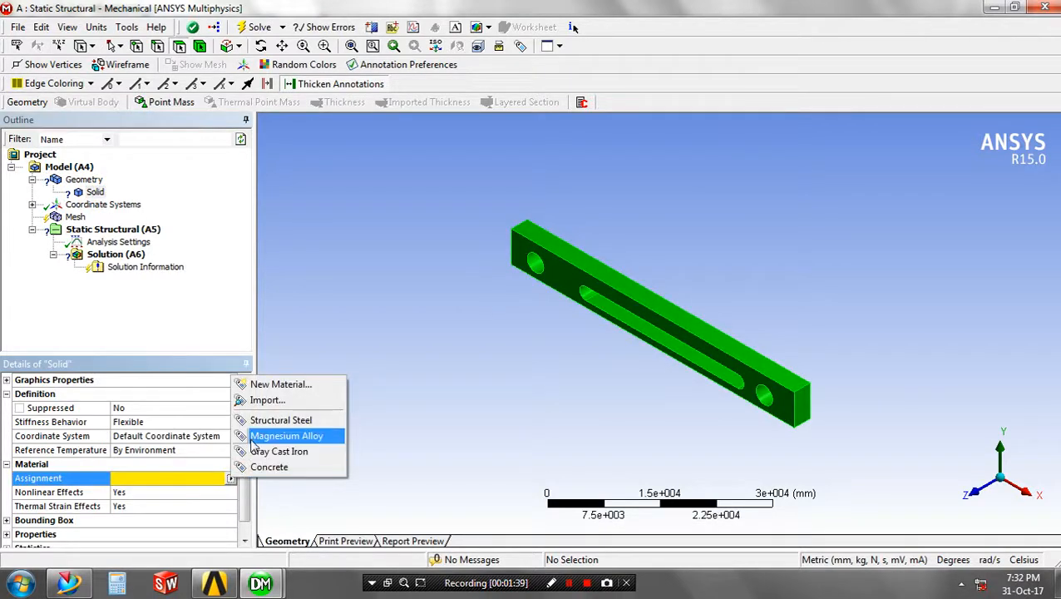
left_click(280, 451)
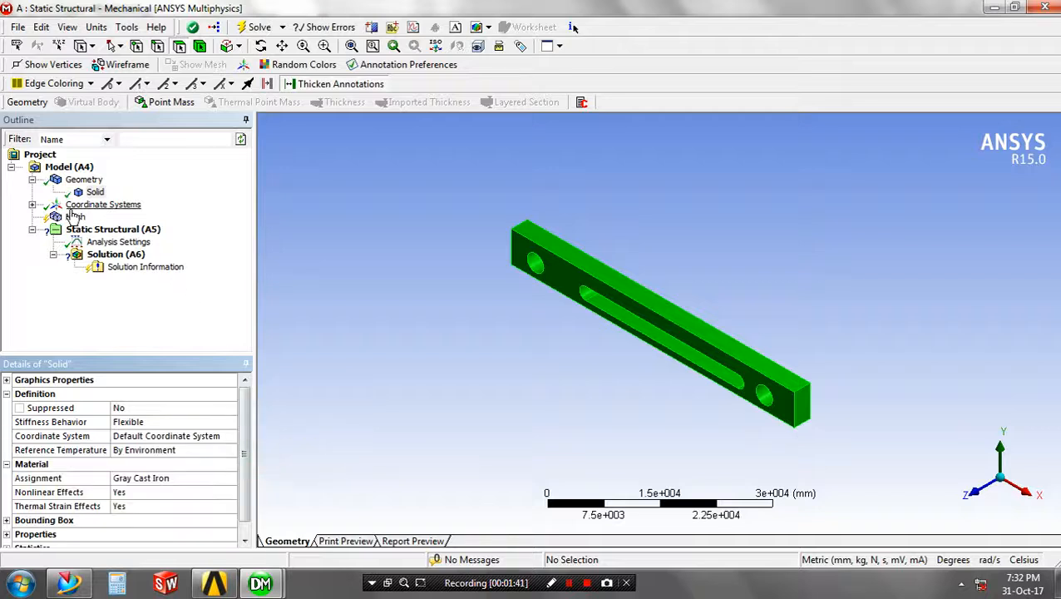
- Generate the mesh and apply a Fixed Support to one end face of the bar
right_click(76, 216)
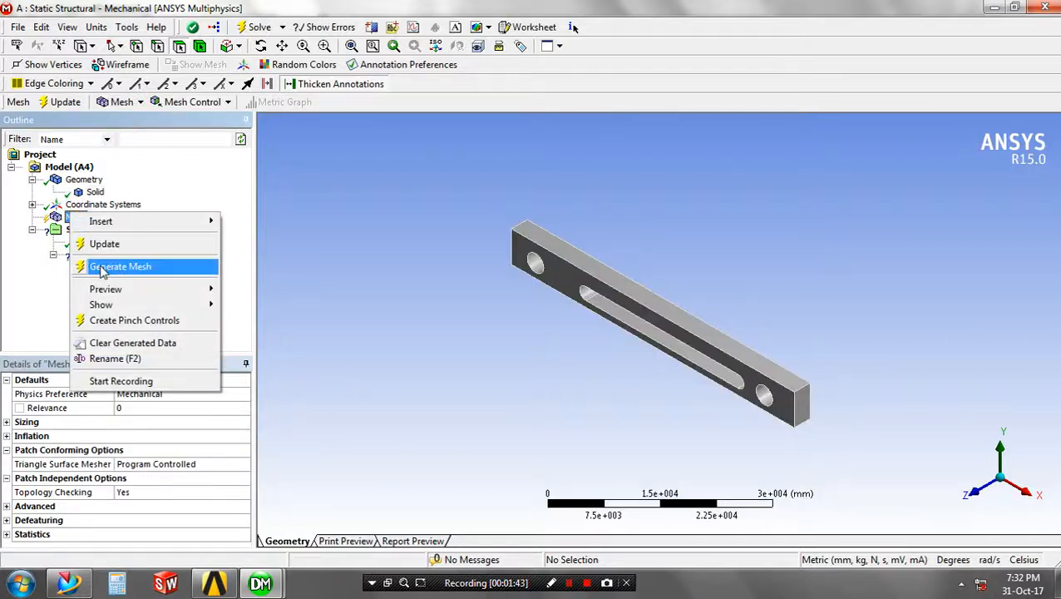
left_click(121, 266)
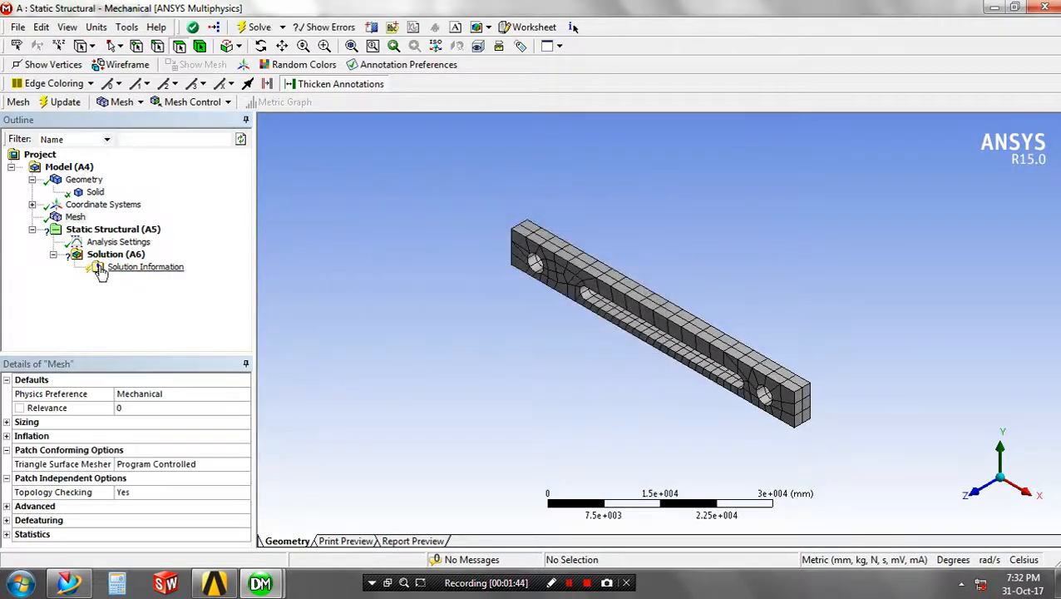
left_click(113, 229)
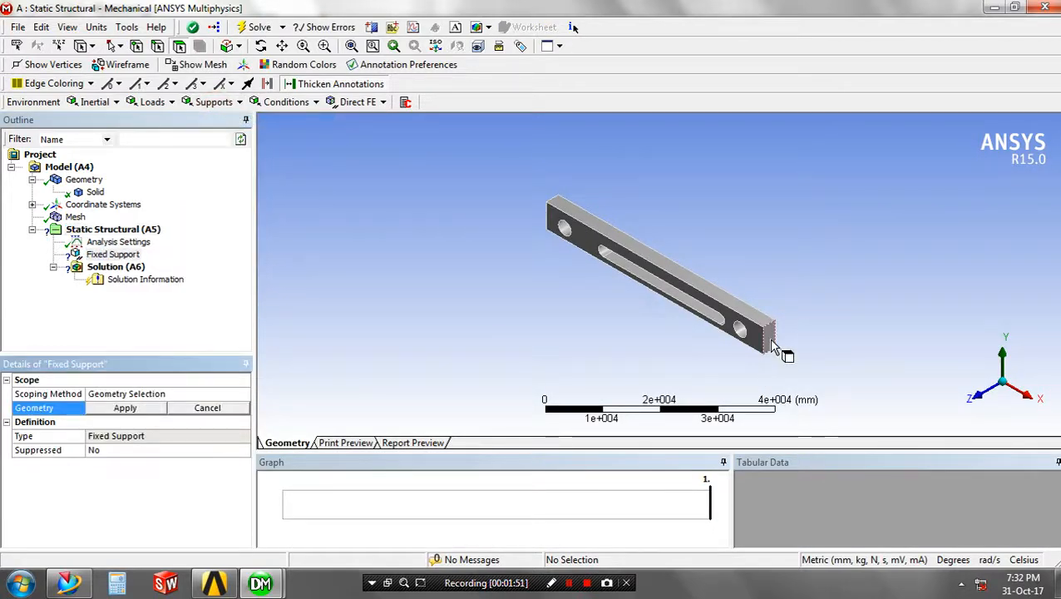
left_click(765, 337)
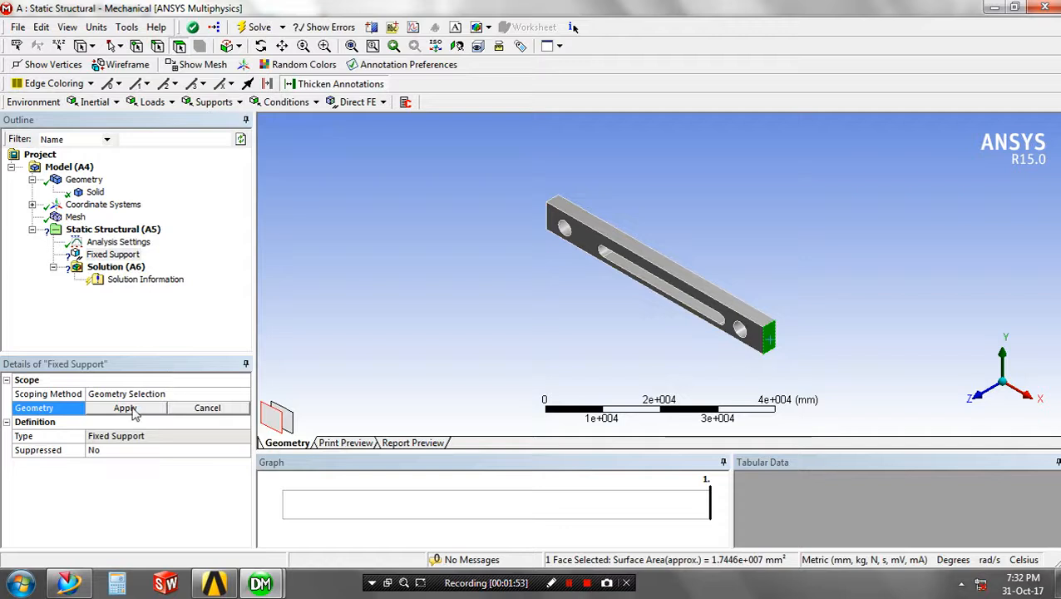
left_click(125, 407)
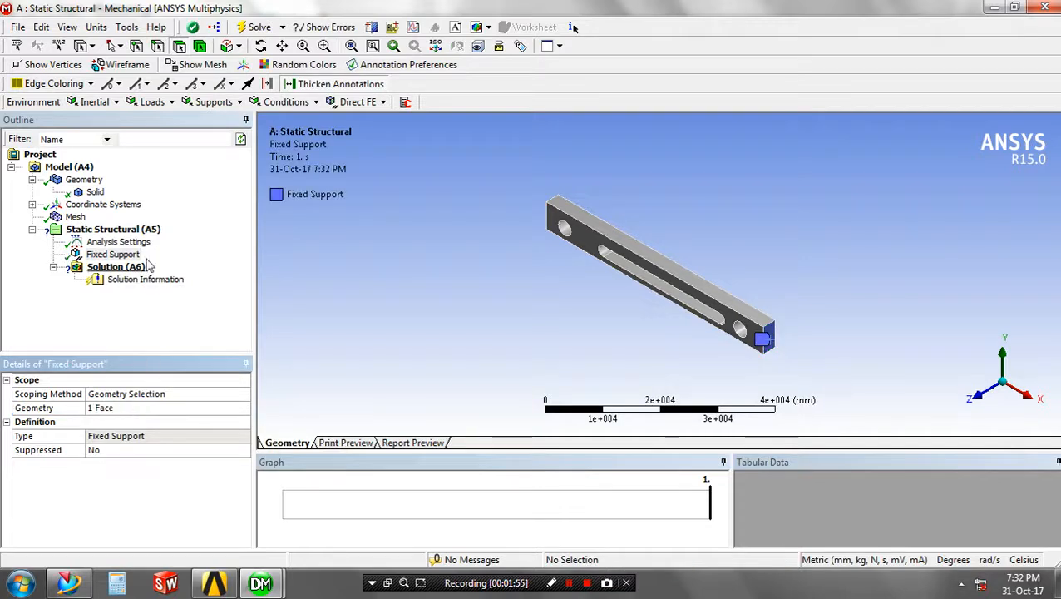
left_click(152, 101)
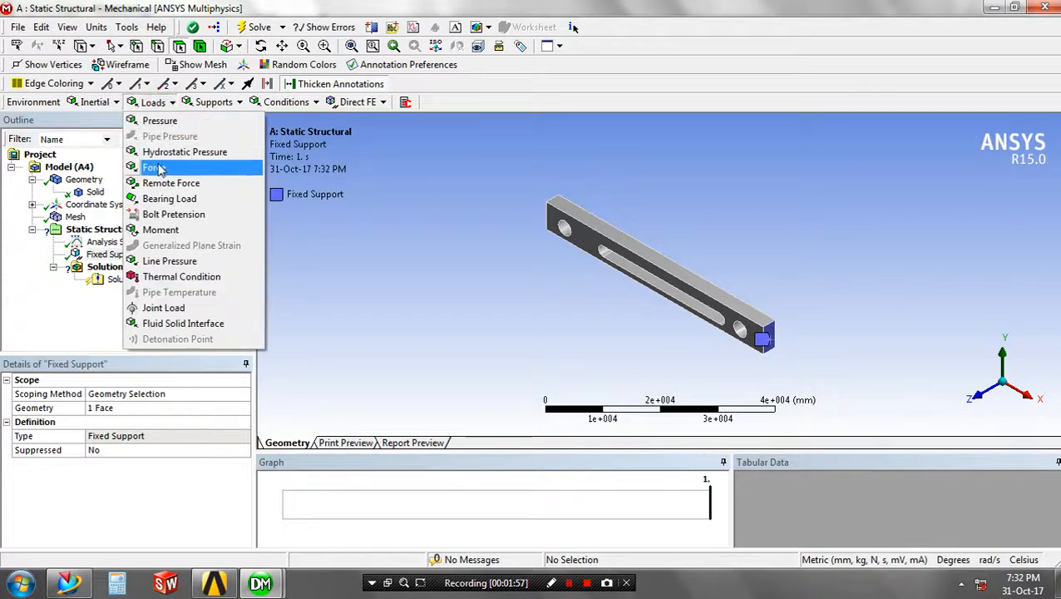
- Apply a component-defined Force with X component 10 to the bar's opposite end face
left_click(153, 168)
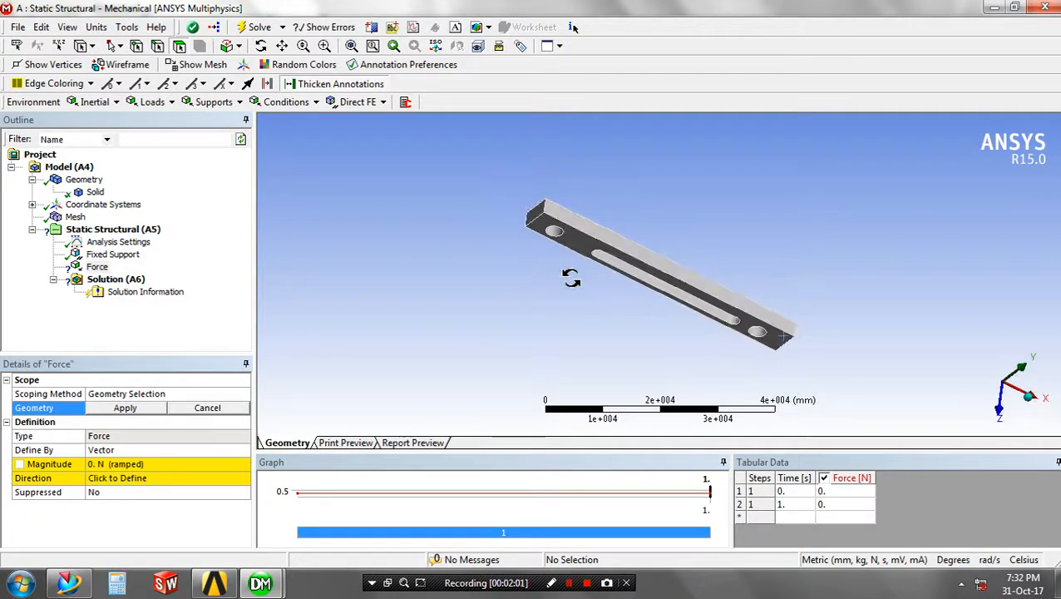
left_click(541, 216)
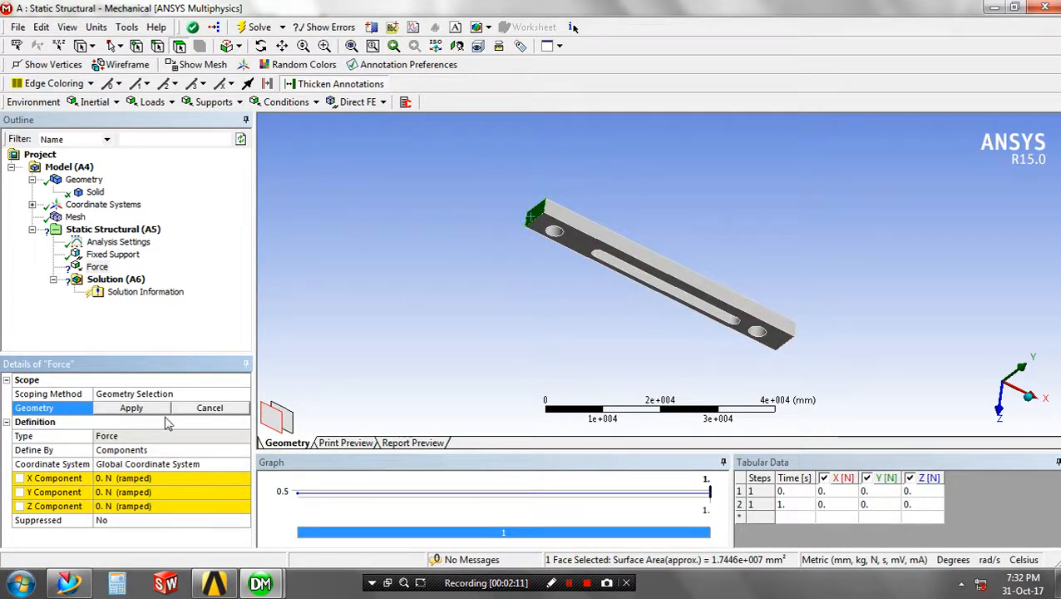
left_click(131, 408)
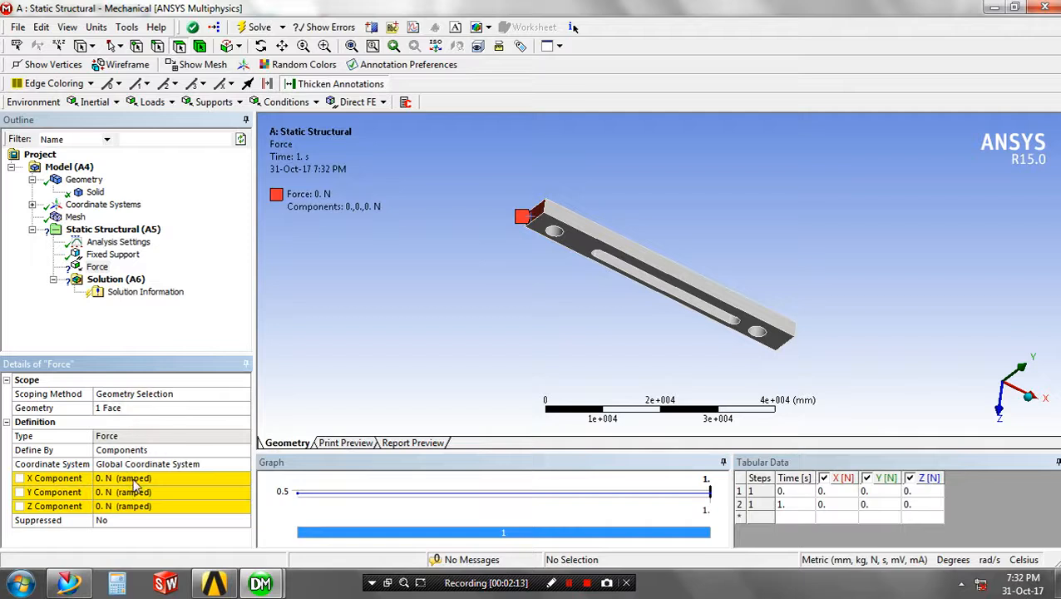
left_click(167, 477)
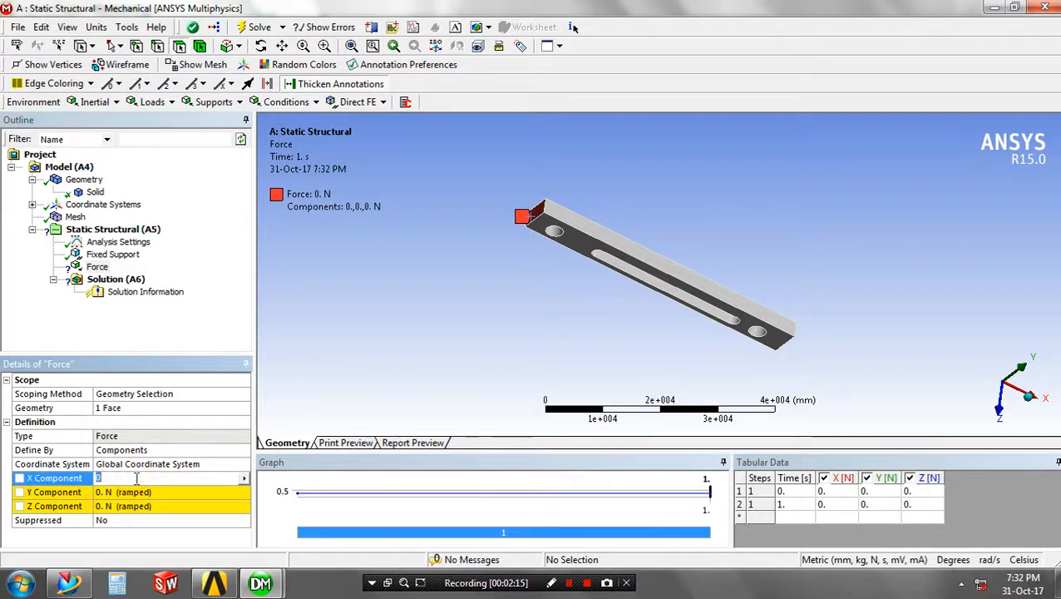
type("10. N (ramped")
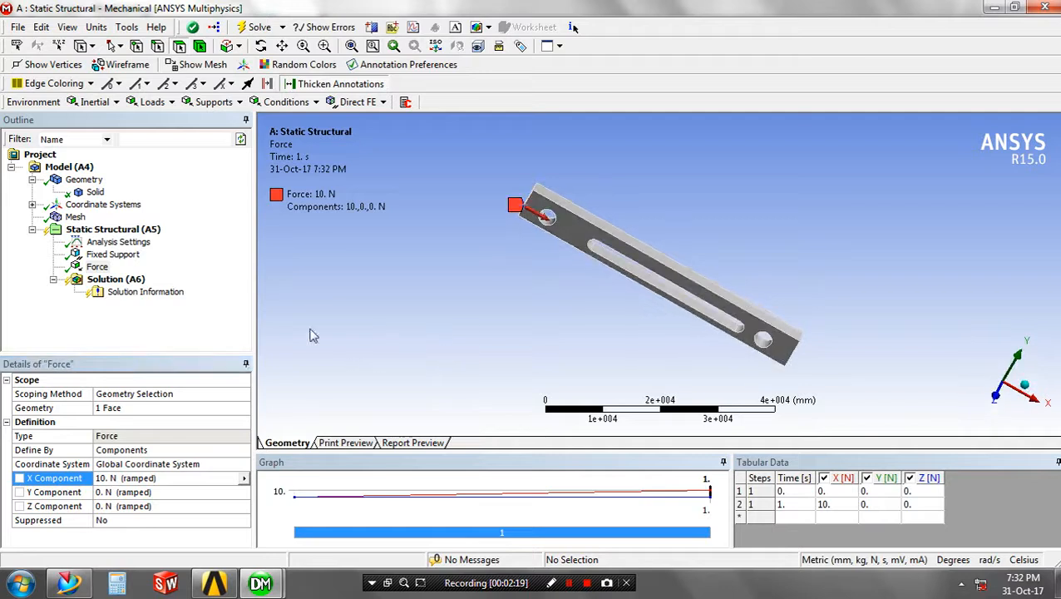
- Add a Total Deformation result to the static structural solution and solve it
left_click(90, 101)
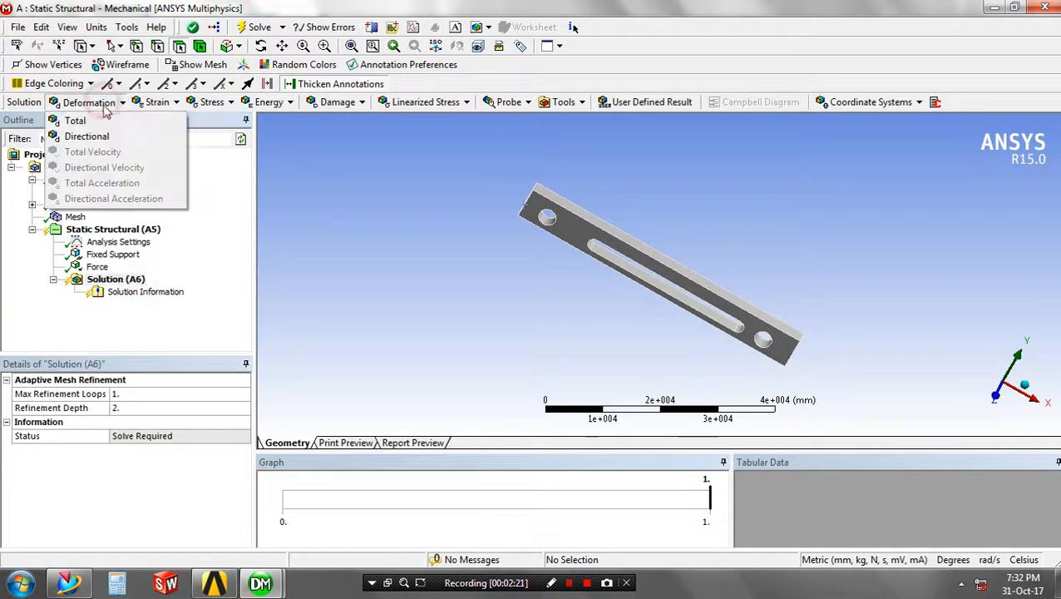
left_click(74, 120)
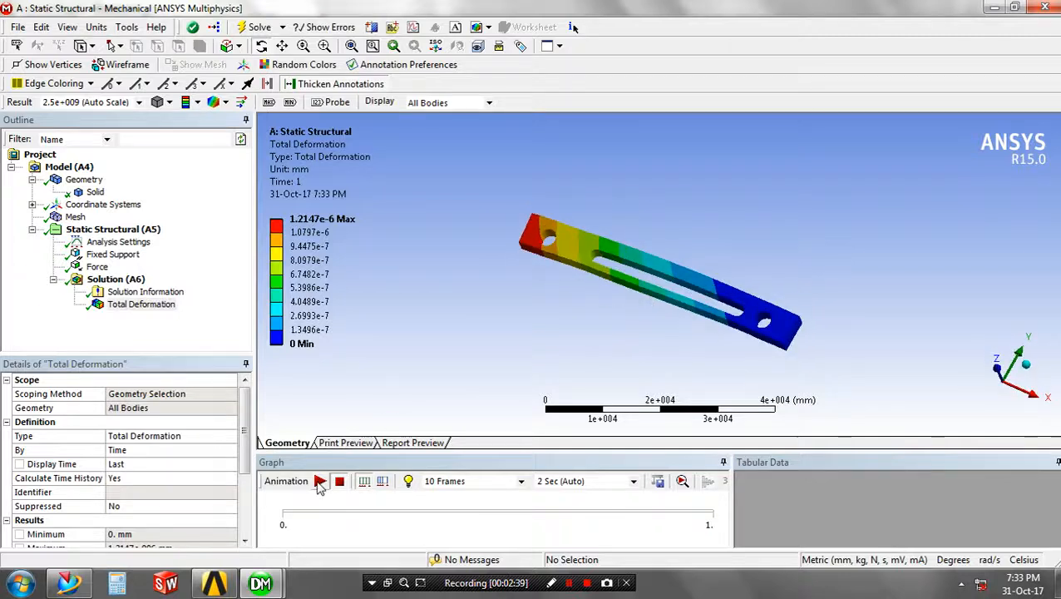
- Switch back to the Workbench project schematic to check all Static Structural cells
left_click(319, 481)
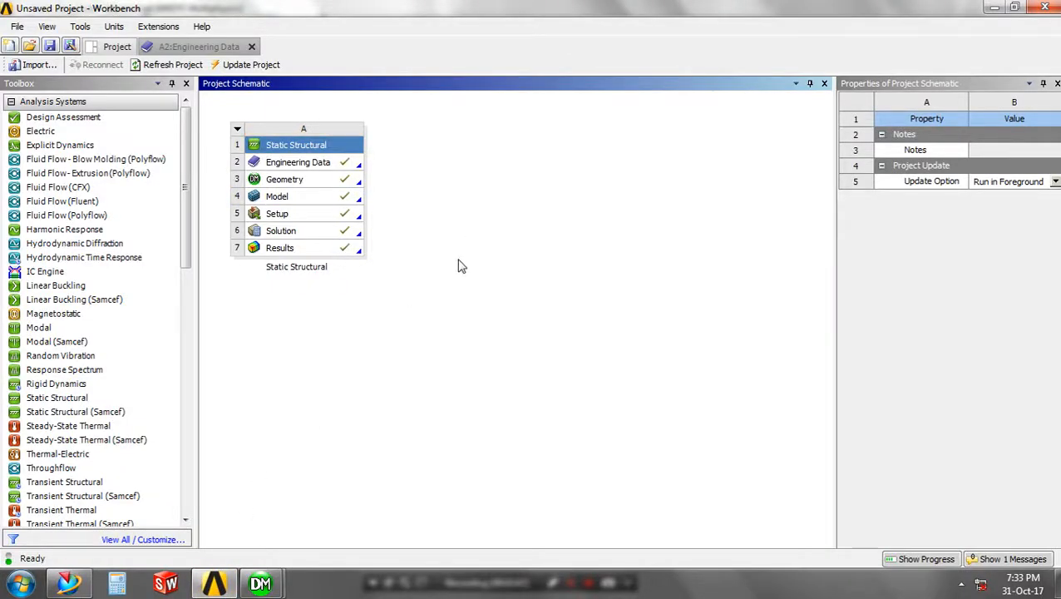
- Link a Linear Buckling system to the Static Structural solution cell
left_click(56, 285)
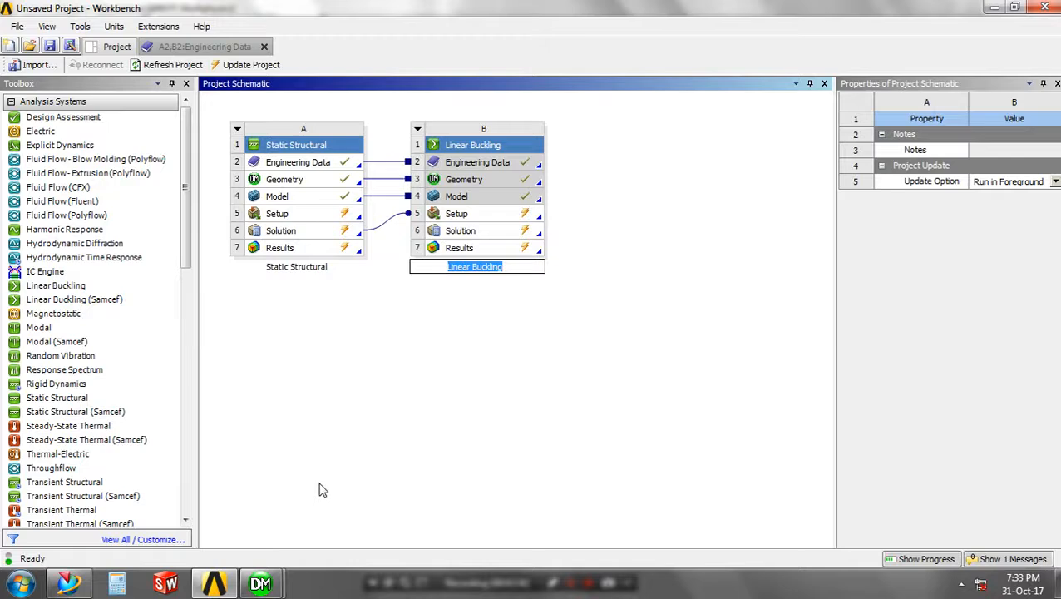
mouse_move(262, 583)
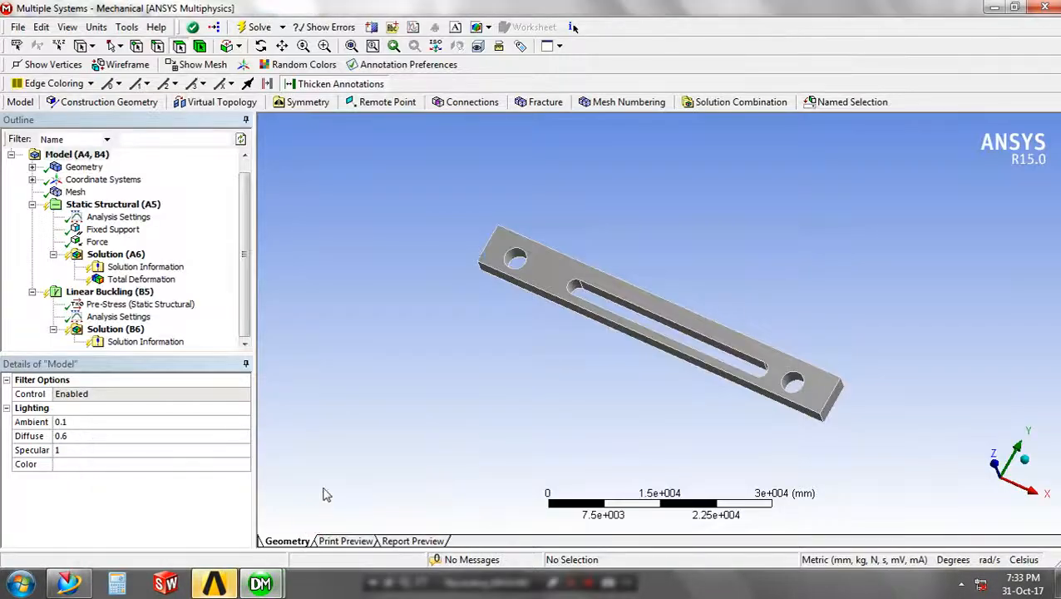
mouse_move(344, 454)
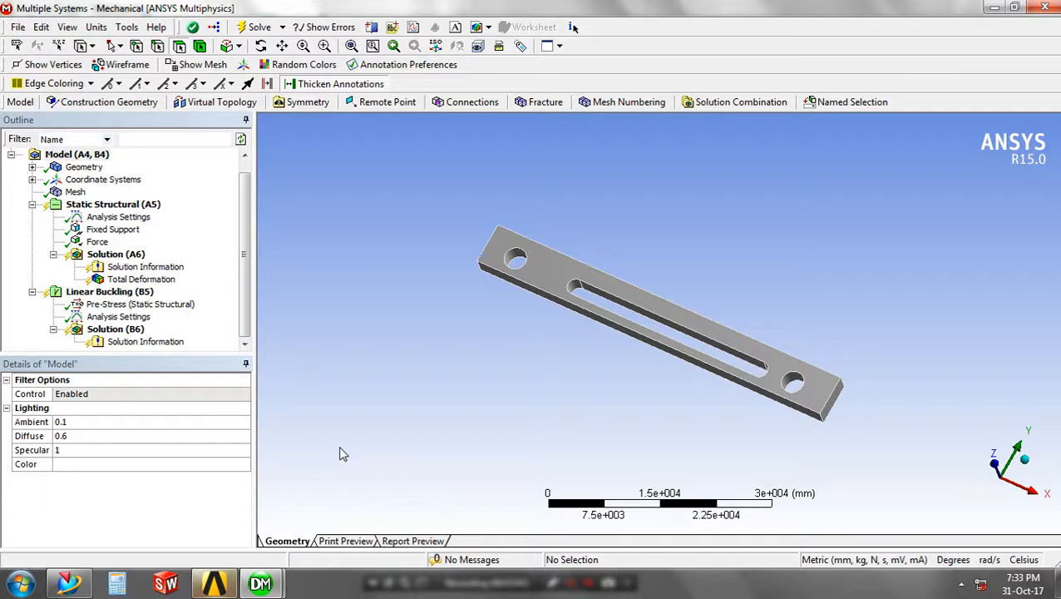
mouse_move(199, 337)
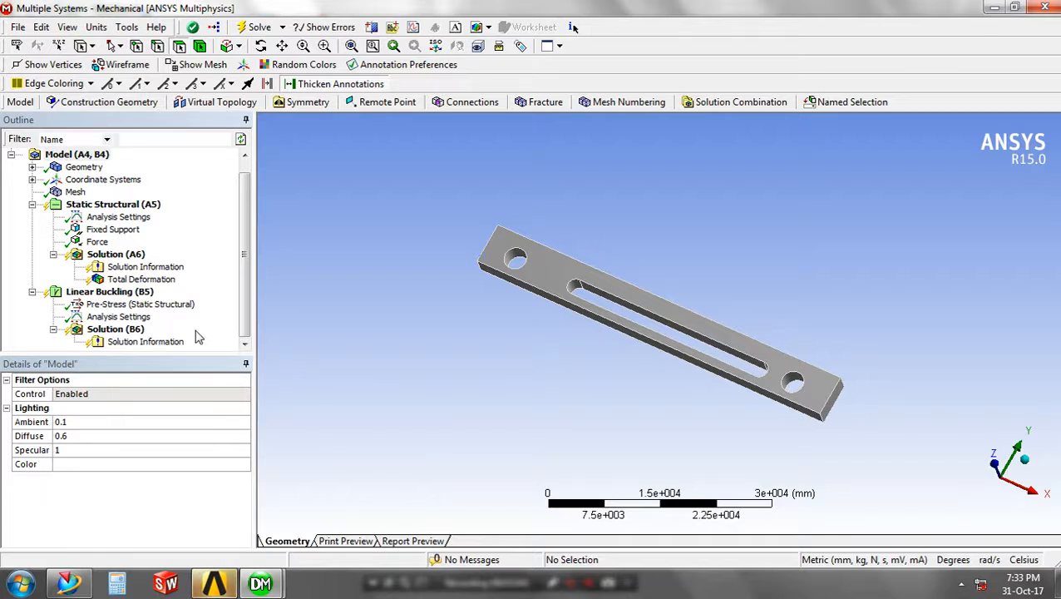
- Add a Total Deformation result to the buckling solution and solve; mode 1 multiplier is 7.9979e+007
left_click(115, 329)
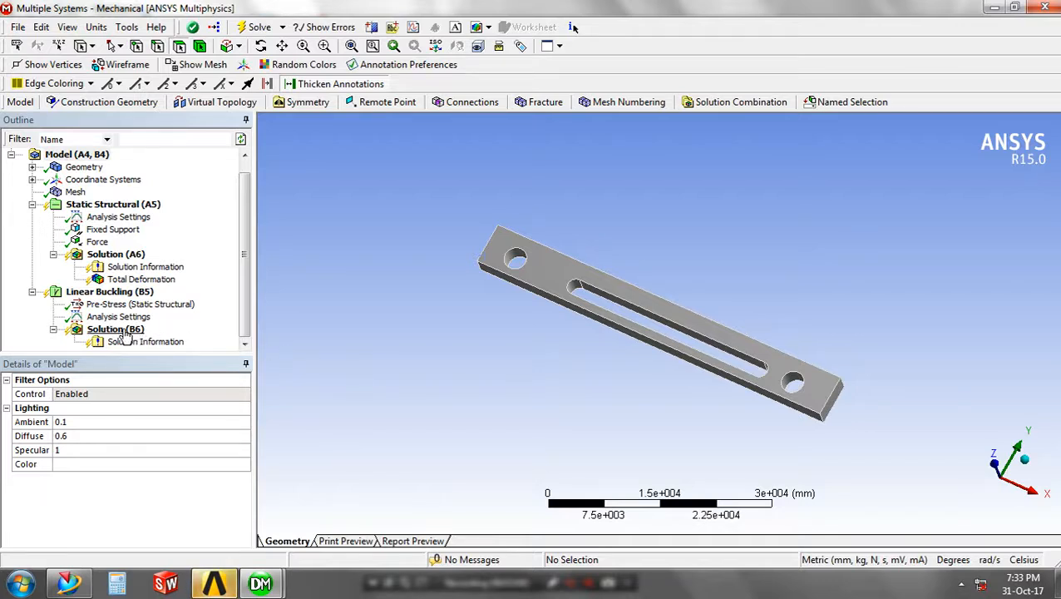
left_click(116, 329)
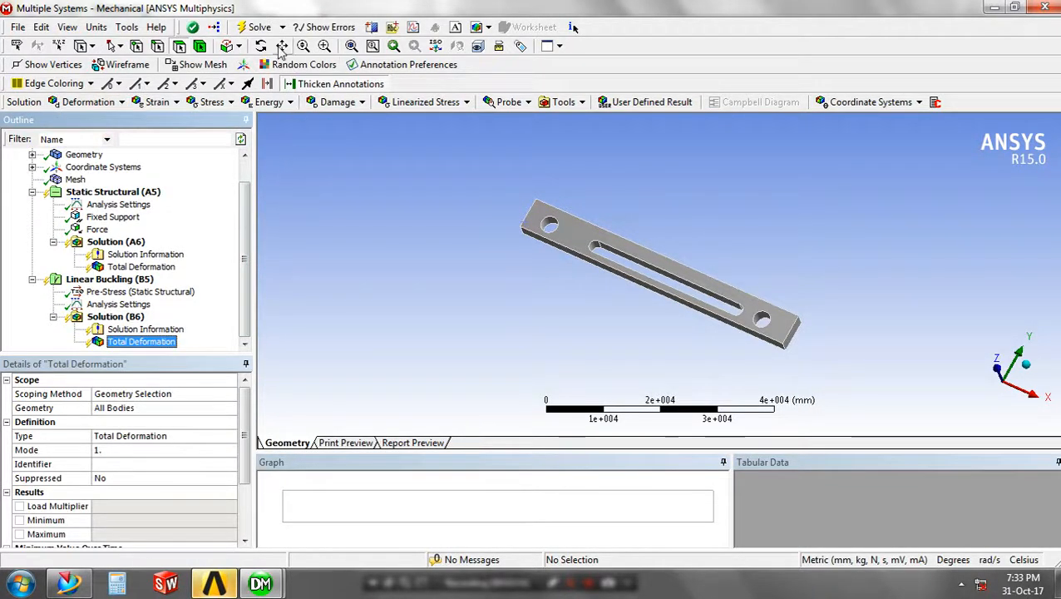
left_click(257, 27)
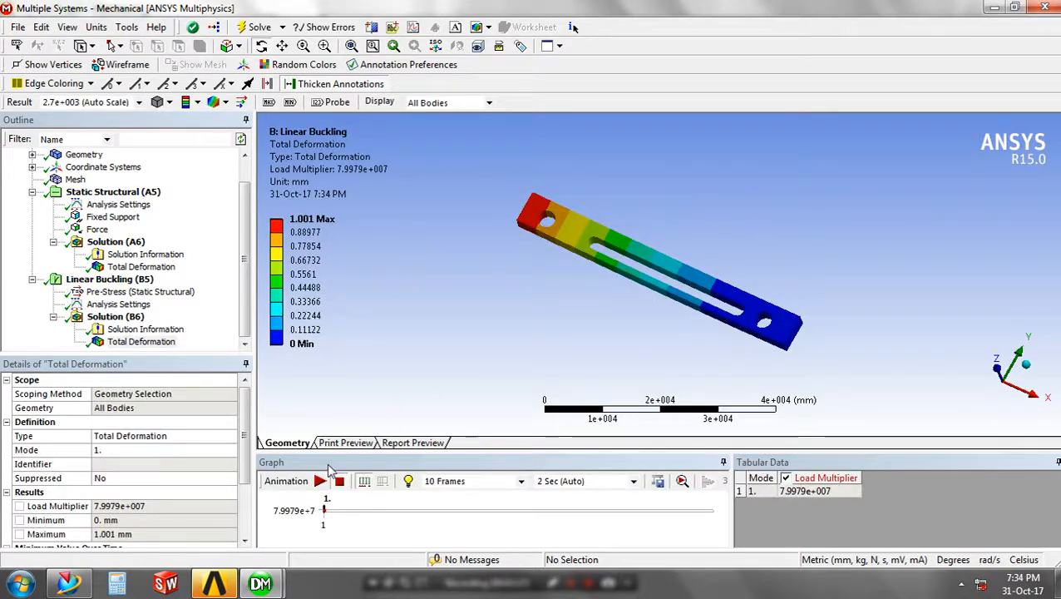
- Animate buckling mode 1, compare with the static Total Deformation, then replay mode 1
left_click(320, 481)
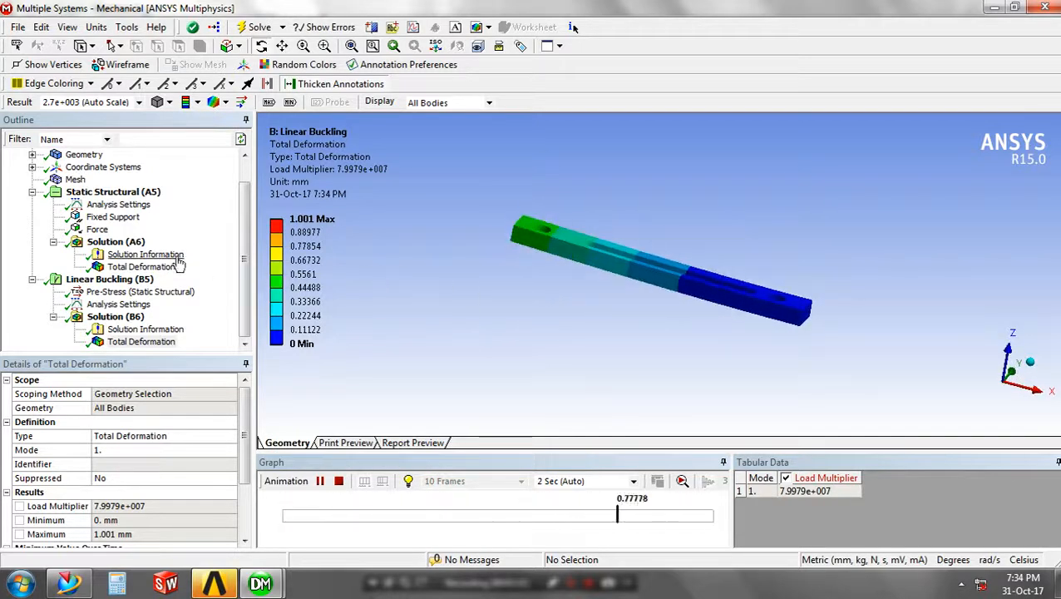
left_click(142, 266)
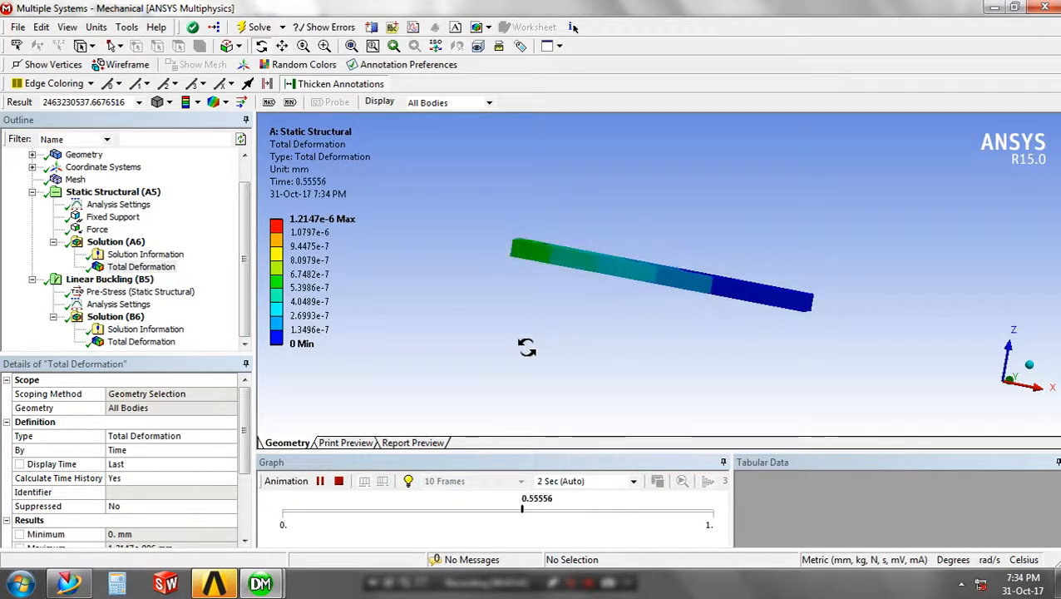
left_click(142, 342)
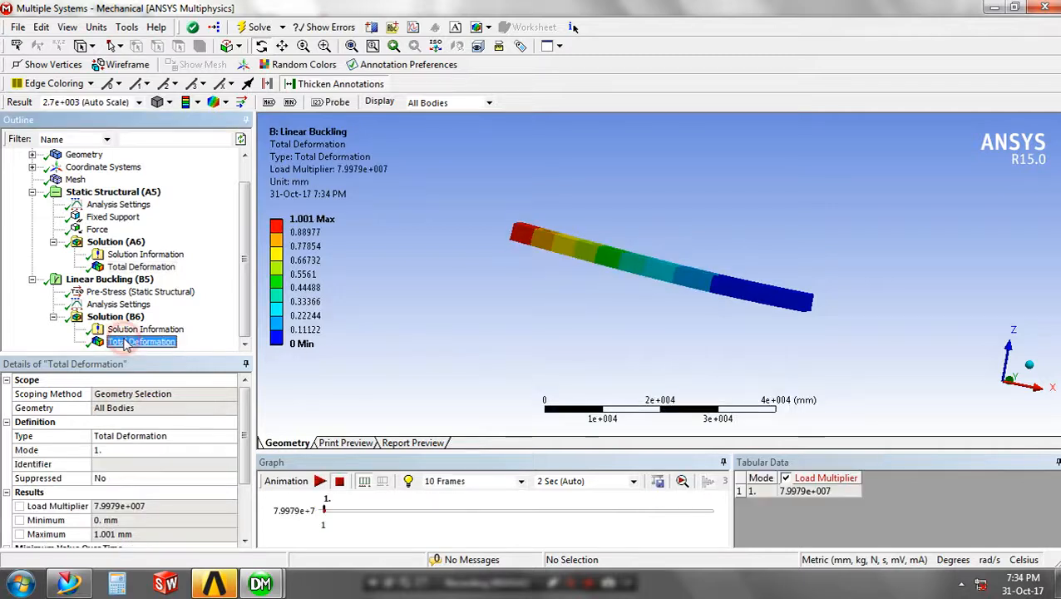
left_click(320, 481)
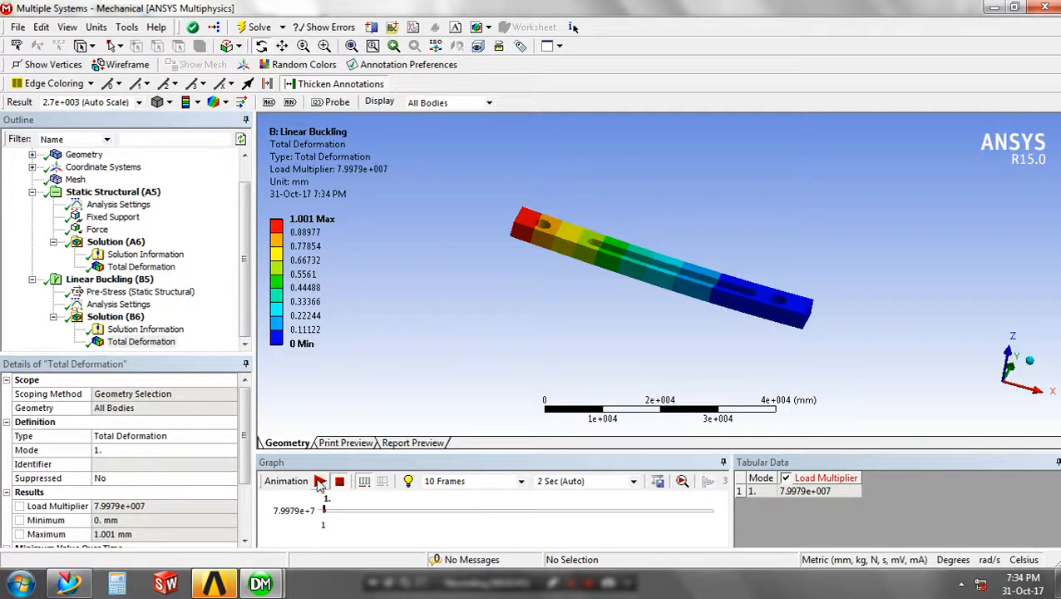
left_click(320, 481)
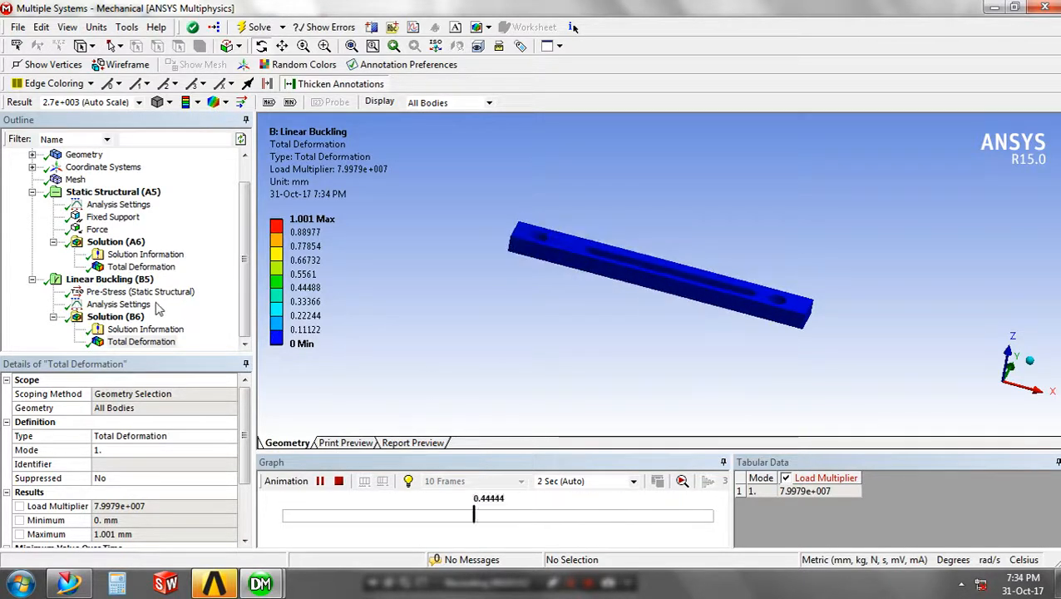
- Add Total Deformation 2 and 3 under the buckling solution, with Mode set to 2 and 3
left_click(118, 304)
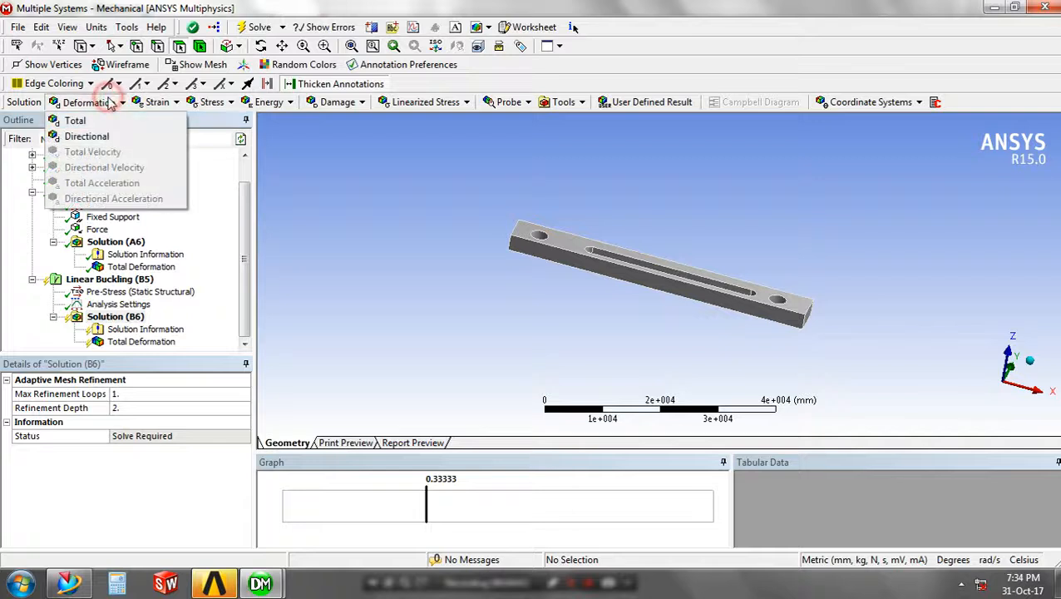
left_click(75, 119)
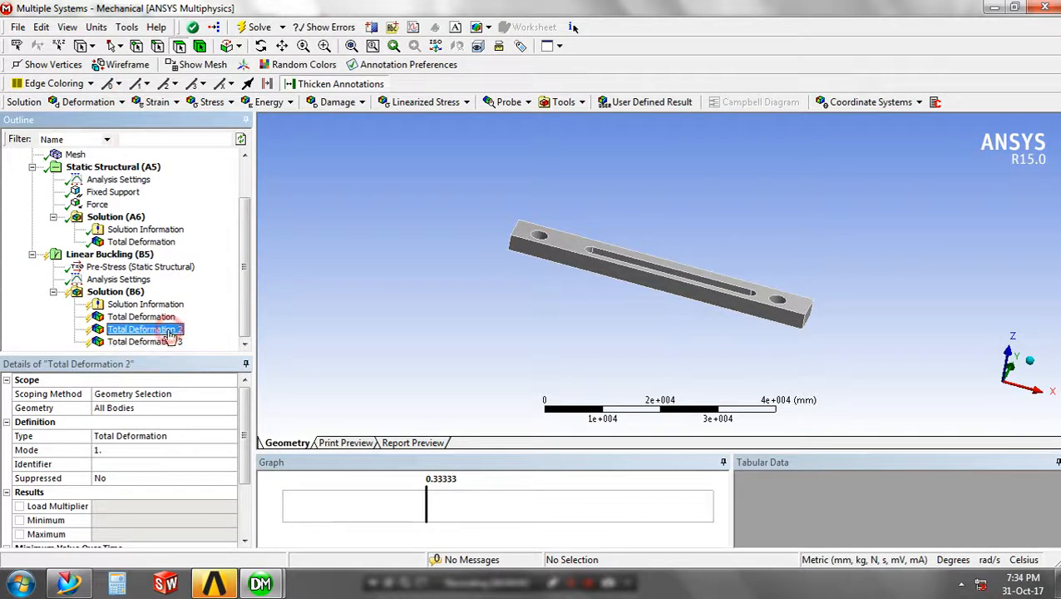
left_click(141, 316)
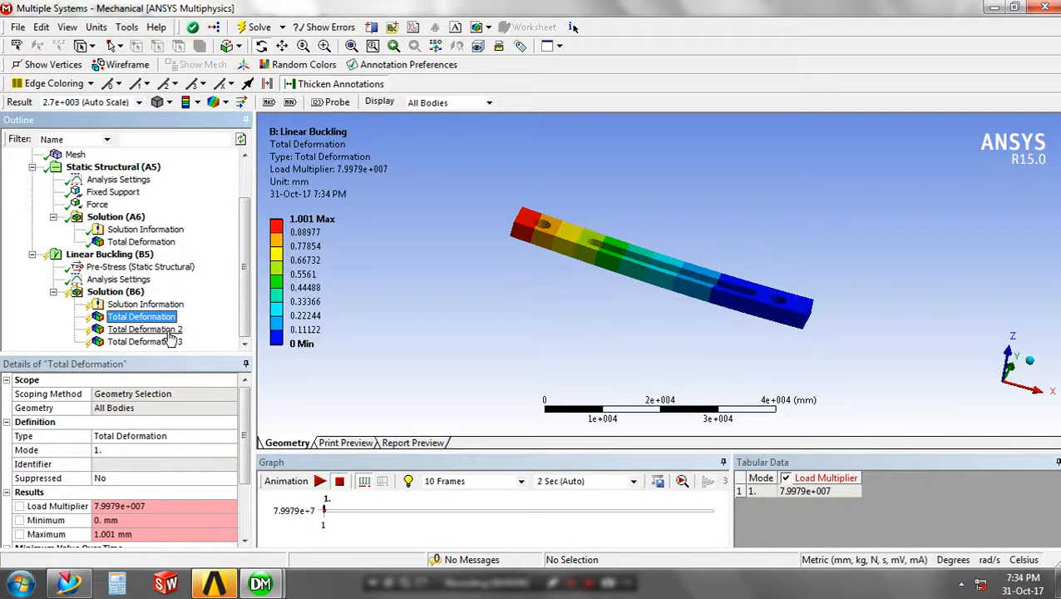
left_click(212, 450)
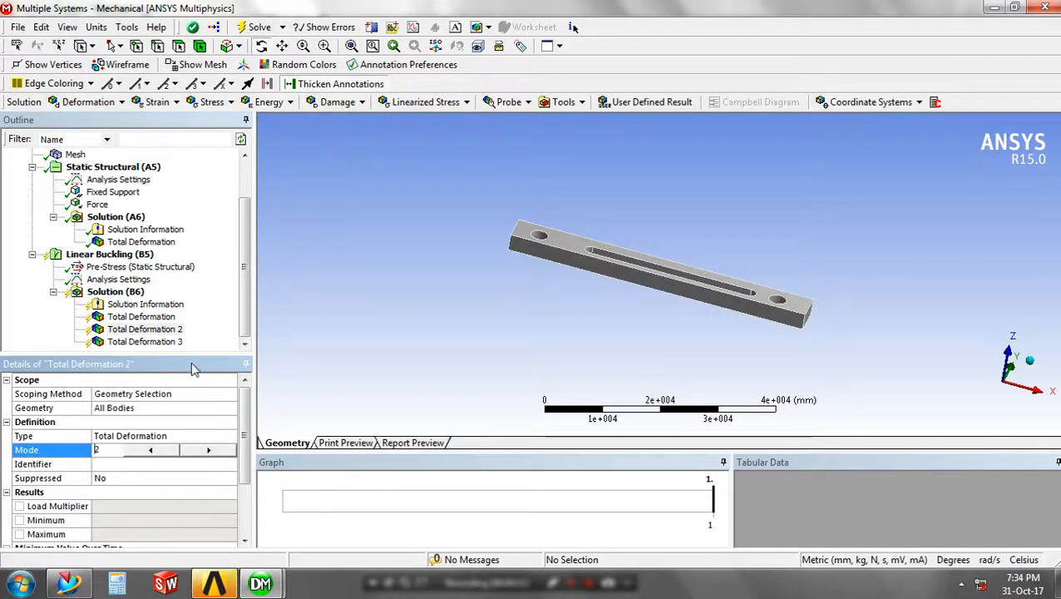
left_click(208, 450)
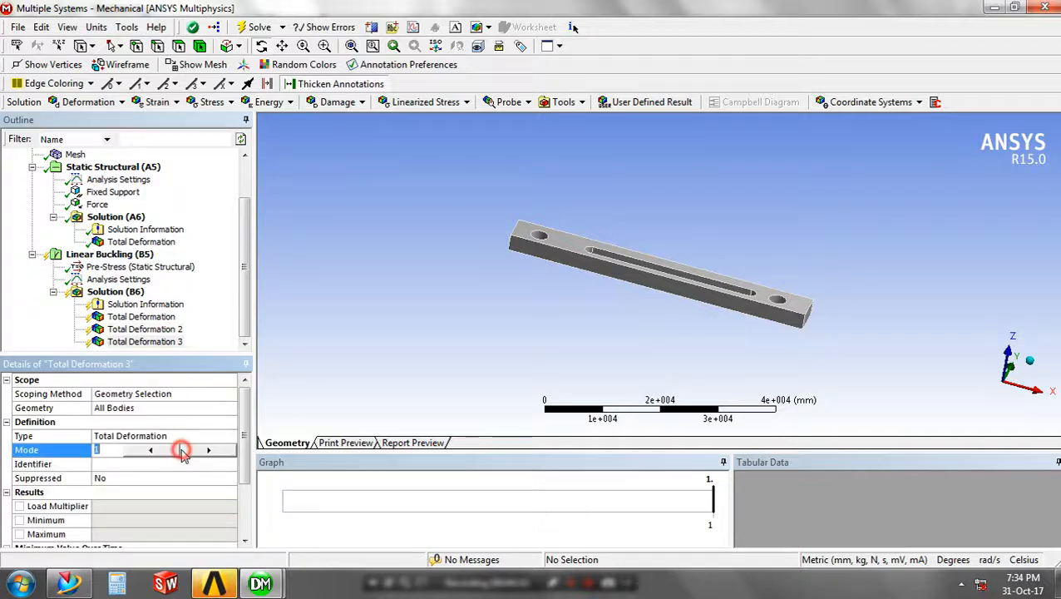
left_click(208, 450)
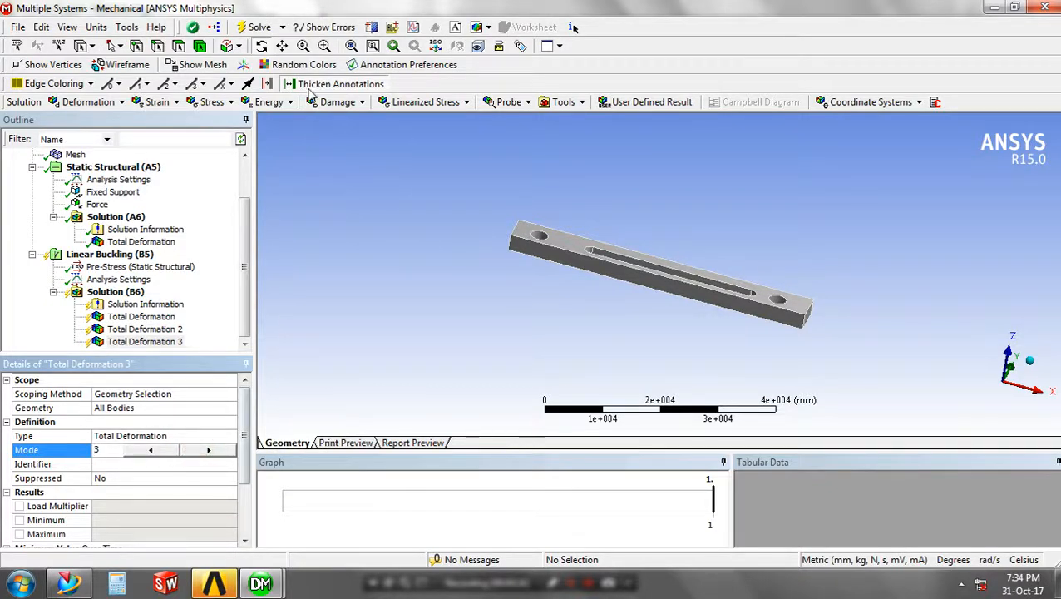
- Solve modes 2 and 3 (multipliers 2.5171e+008, 4.0426e+008), orbit the bar, and play the animation
left_click(259, 27)
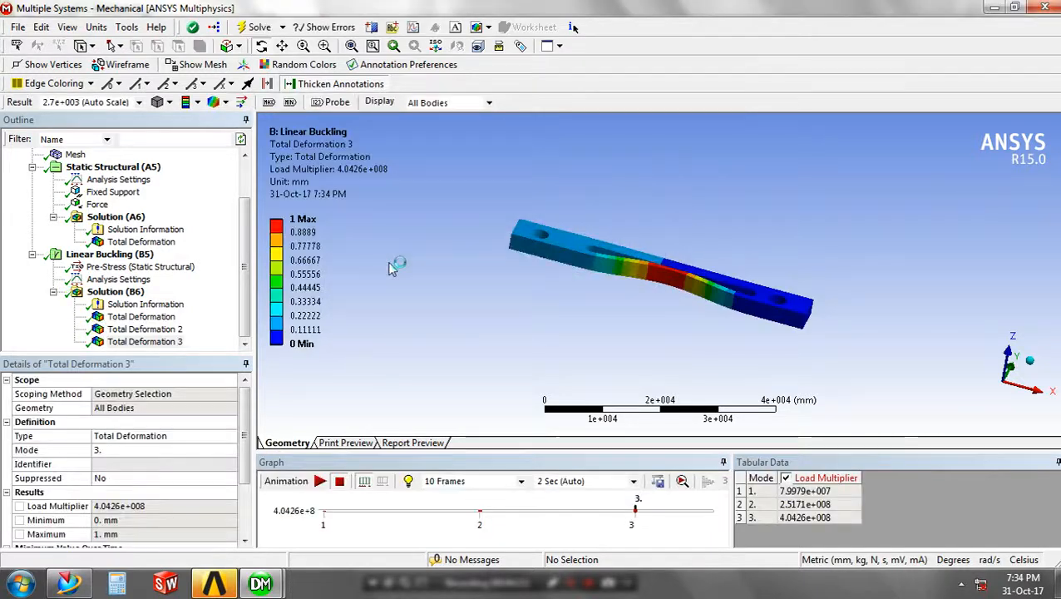
left_click_drag(400, 266, 616, 322)
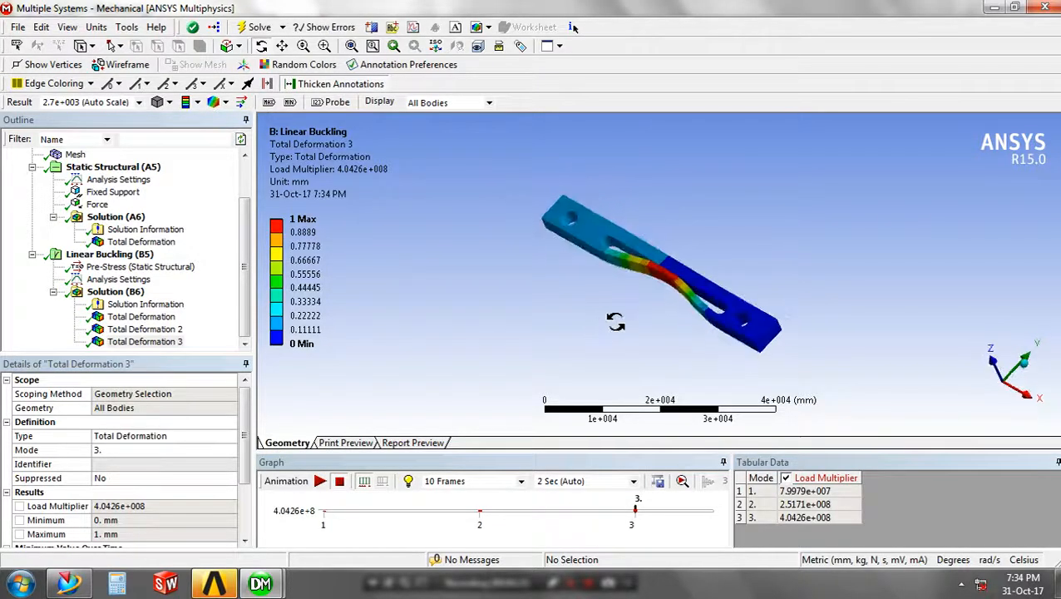
left_click(320, 480)
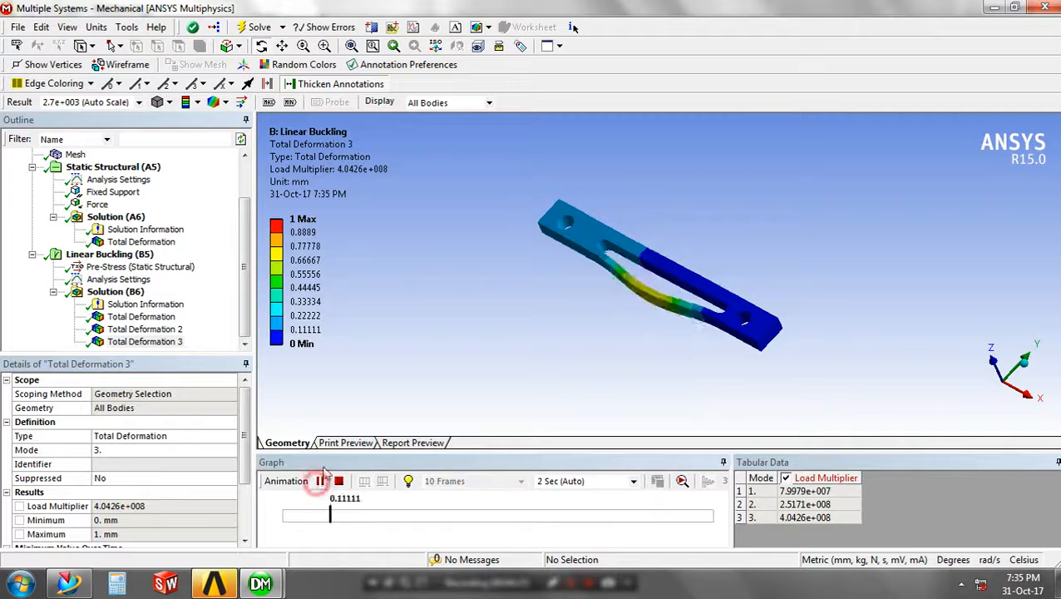
left_click(321, 481)
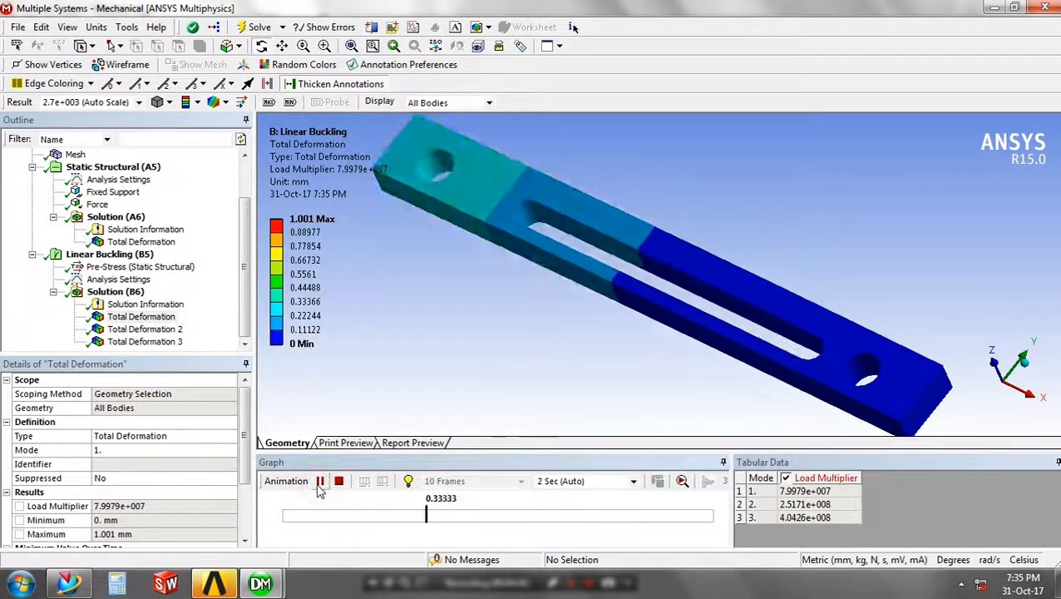
- Stop the mode 1 animation, animate mode 2, then animate Total Deformation 3
left_click(320, 481)
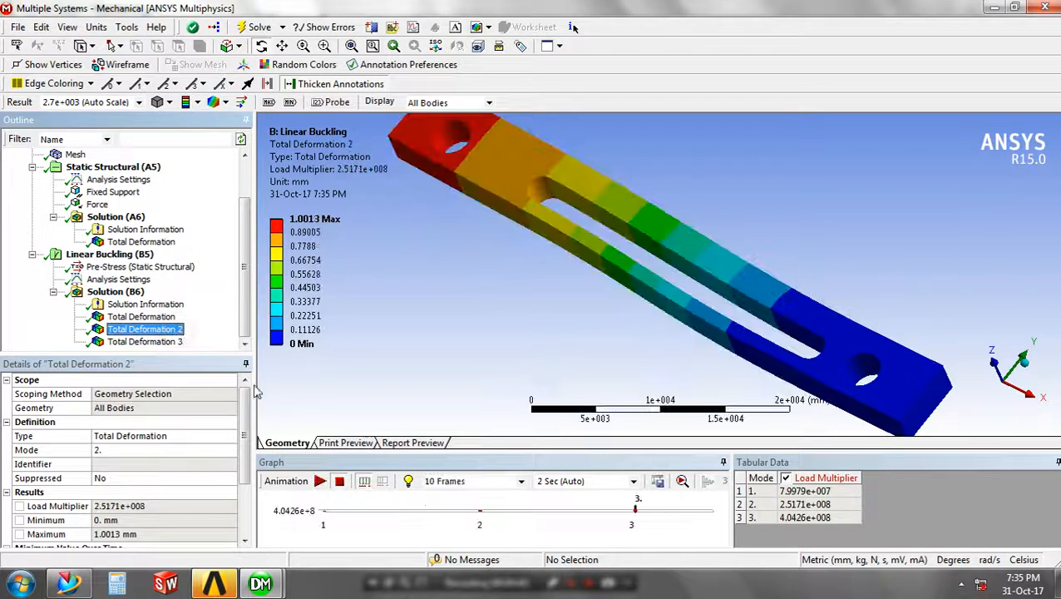
left_click(320, 481)
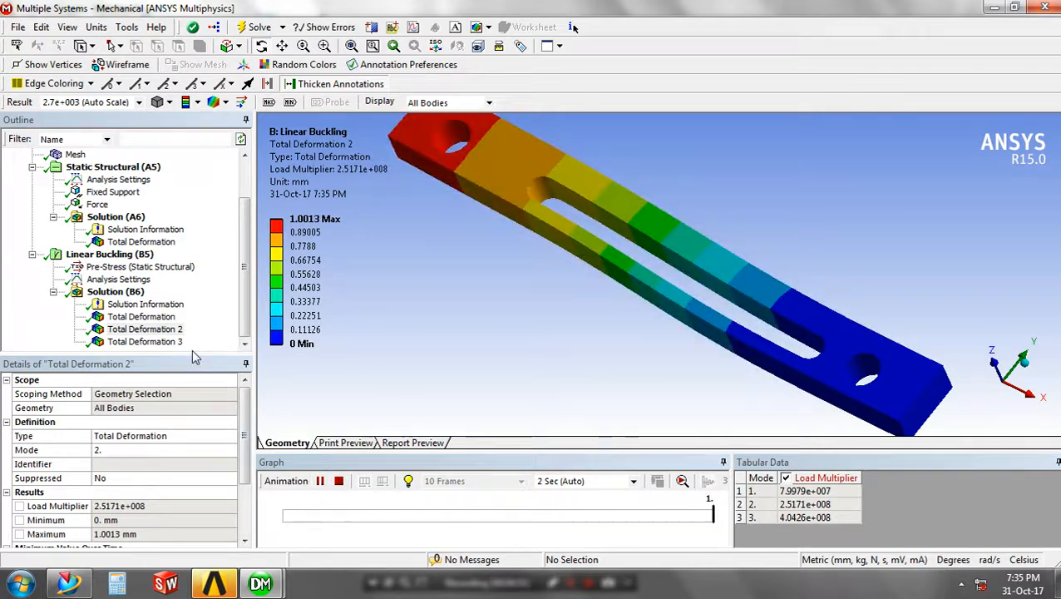
left_click(144, 341)
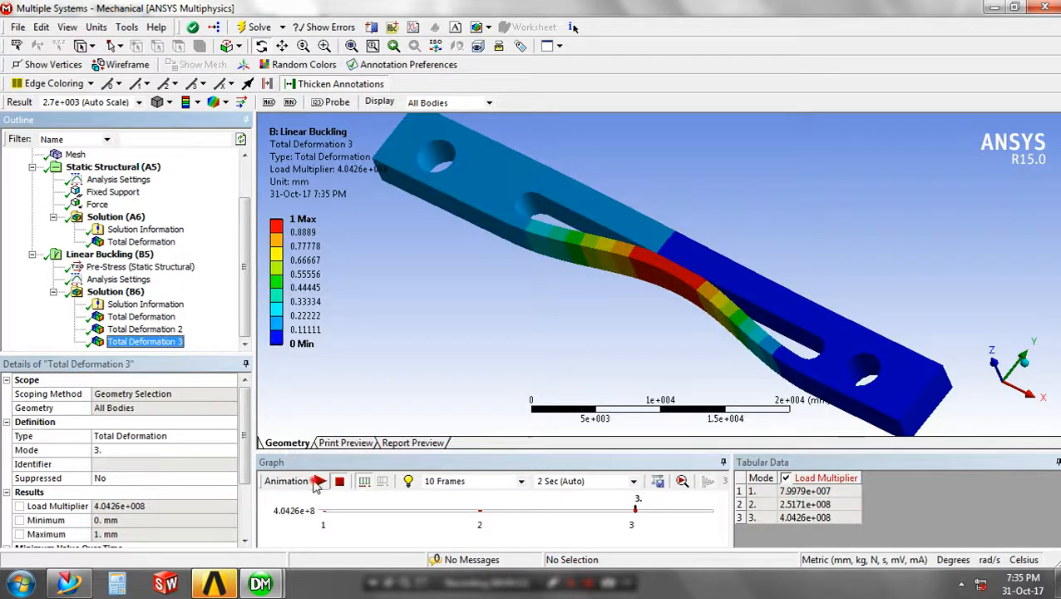
left_click(318, 480)
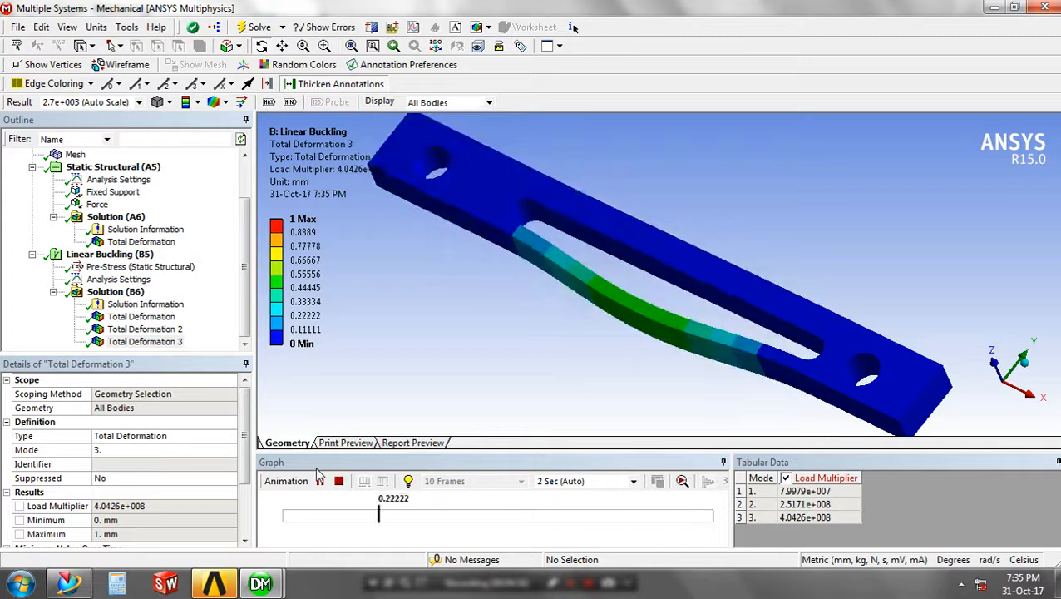